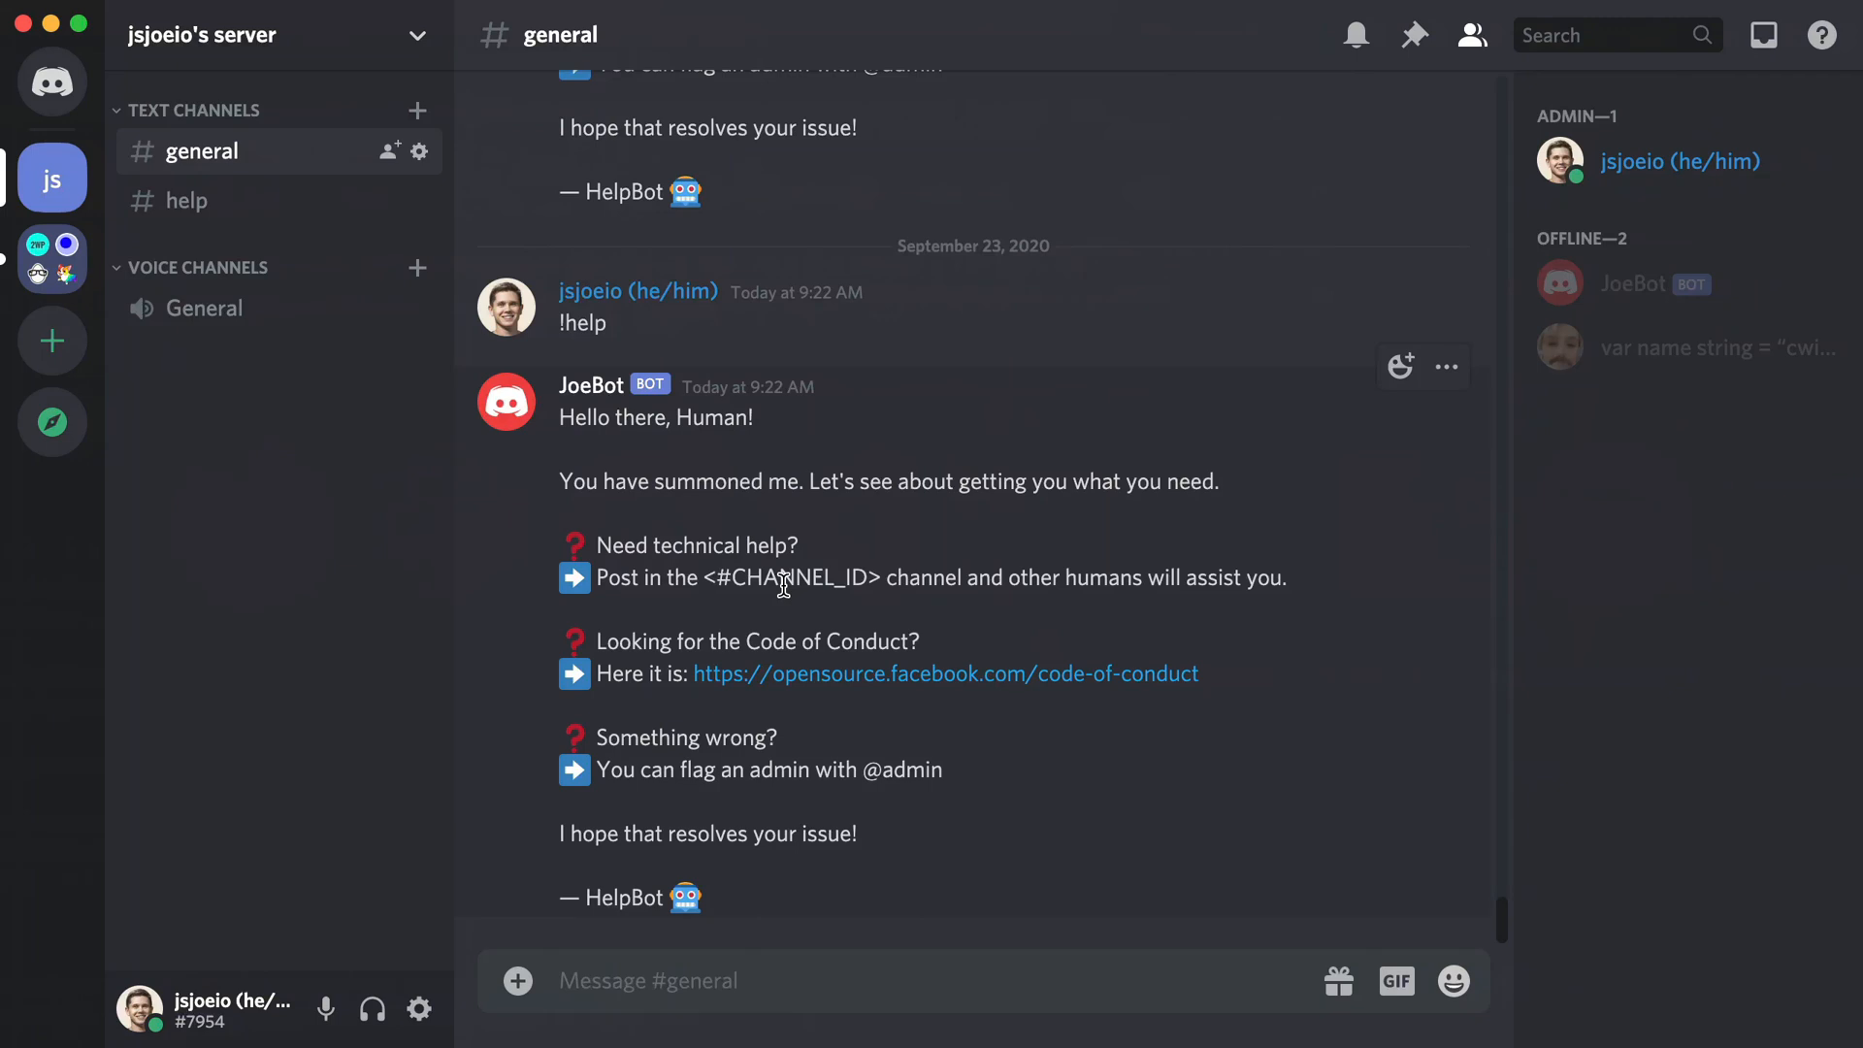
{"action": "mouse_move", "coordinate": [186, 200]}
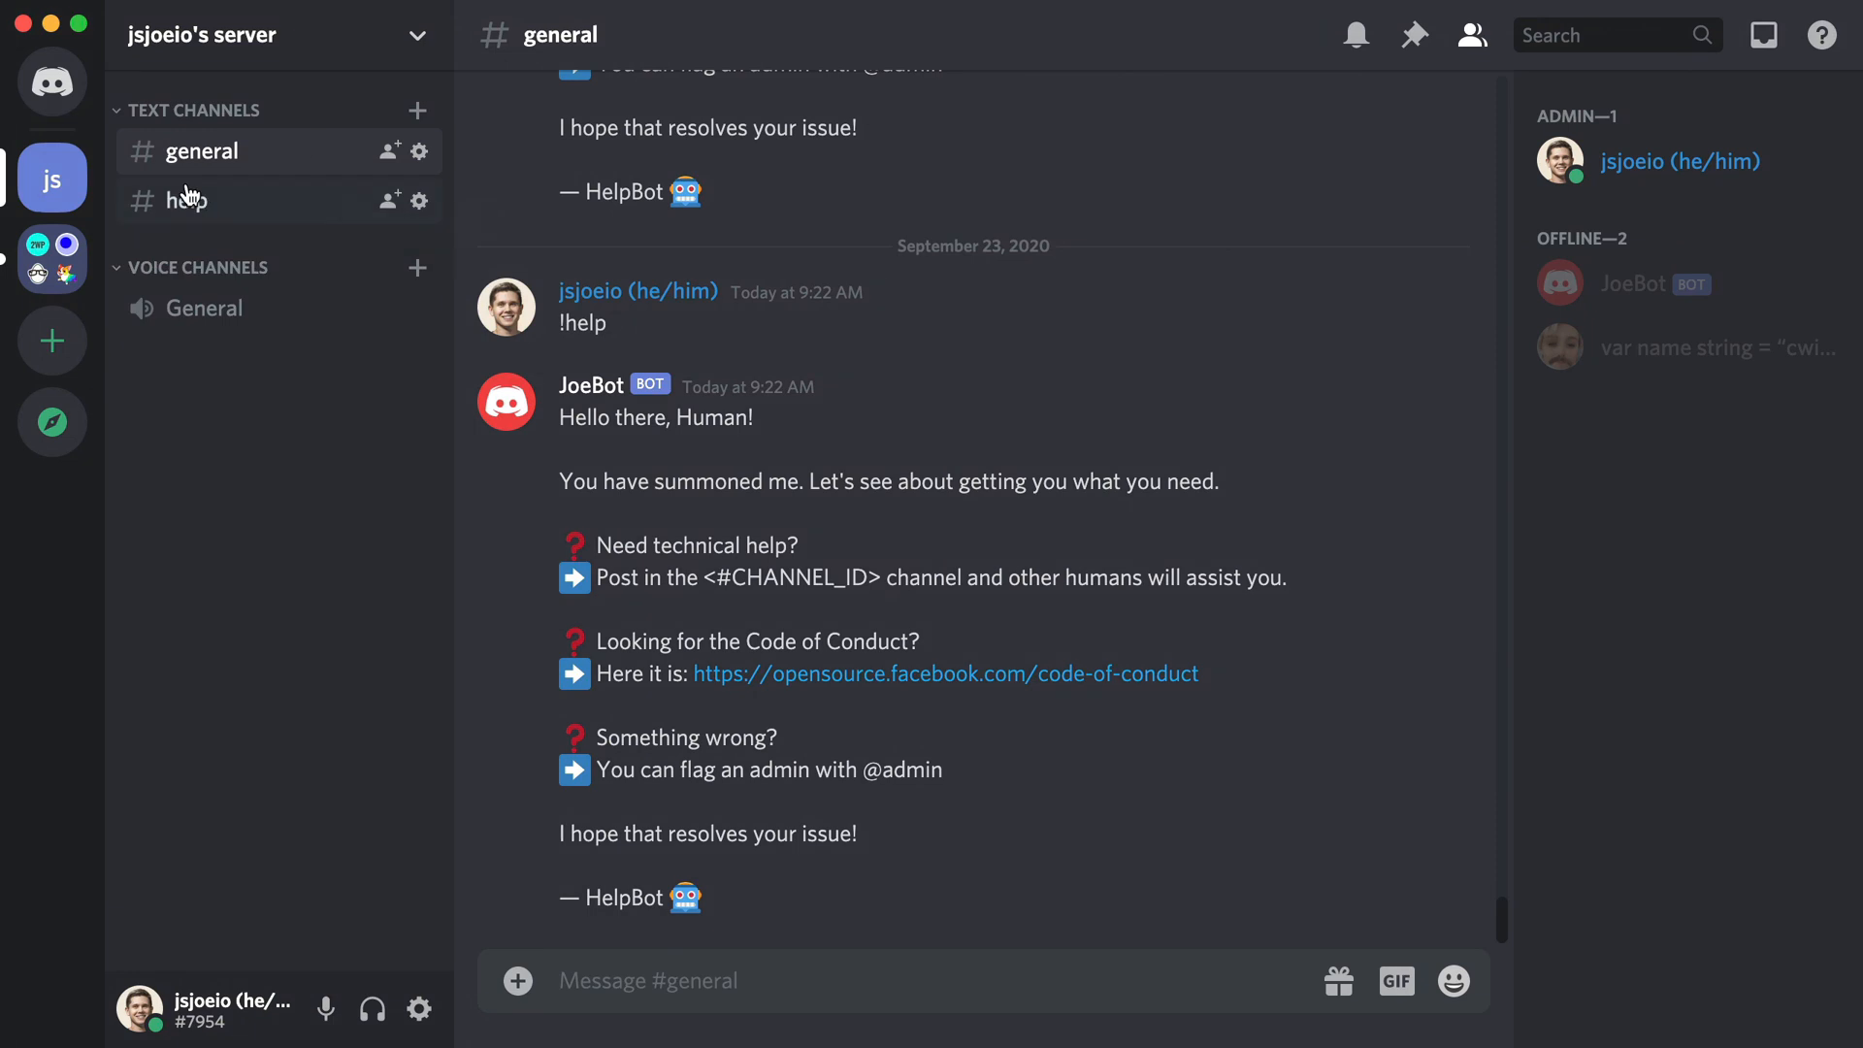
Step: Open the #help channel in jsjoeio's server
{"action": "left_click", "coordinate": [186, 199]}
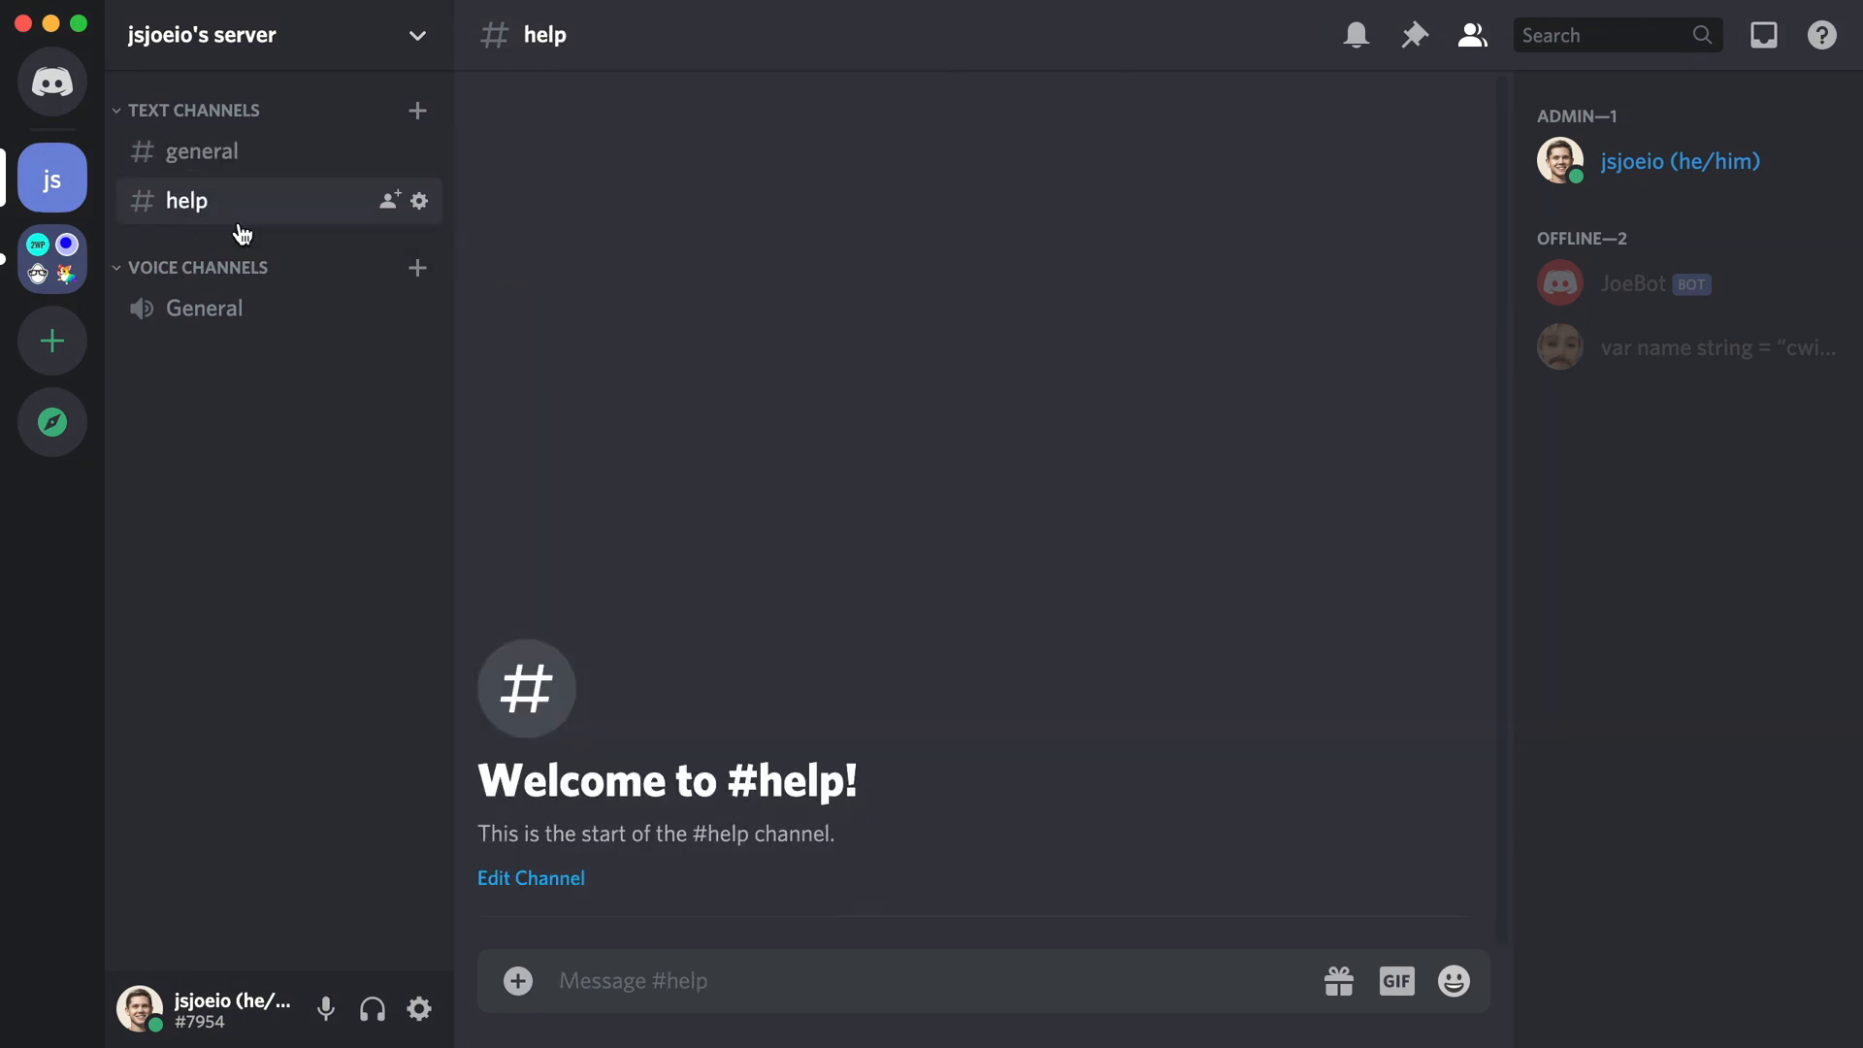
{"action": "mouse_move", "coordinate": [417, 110]}
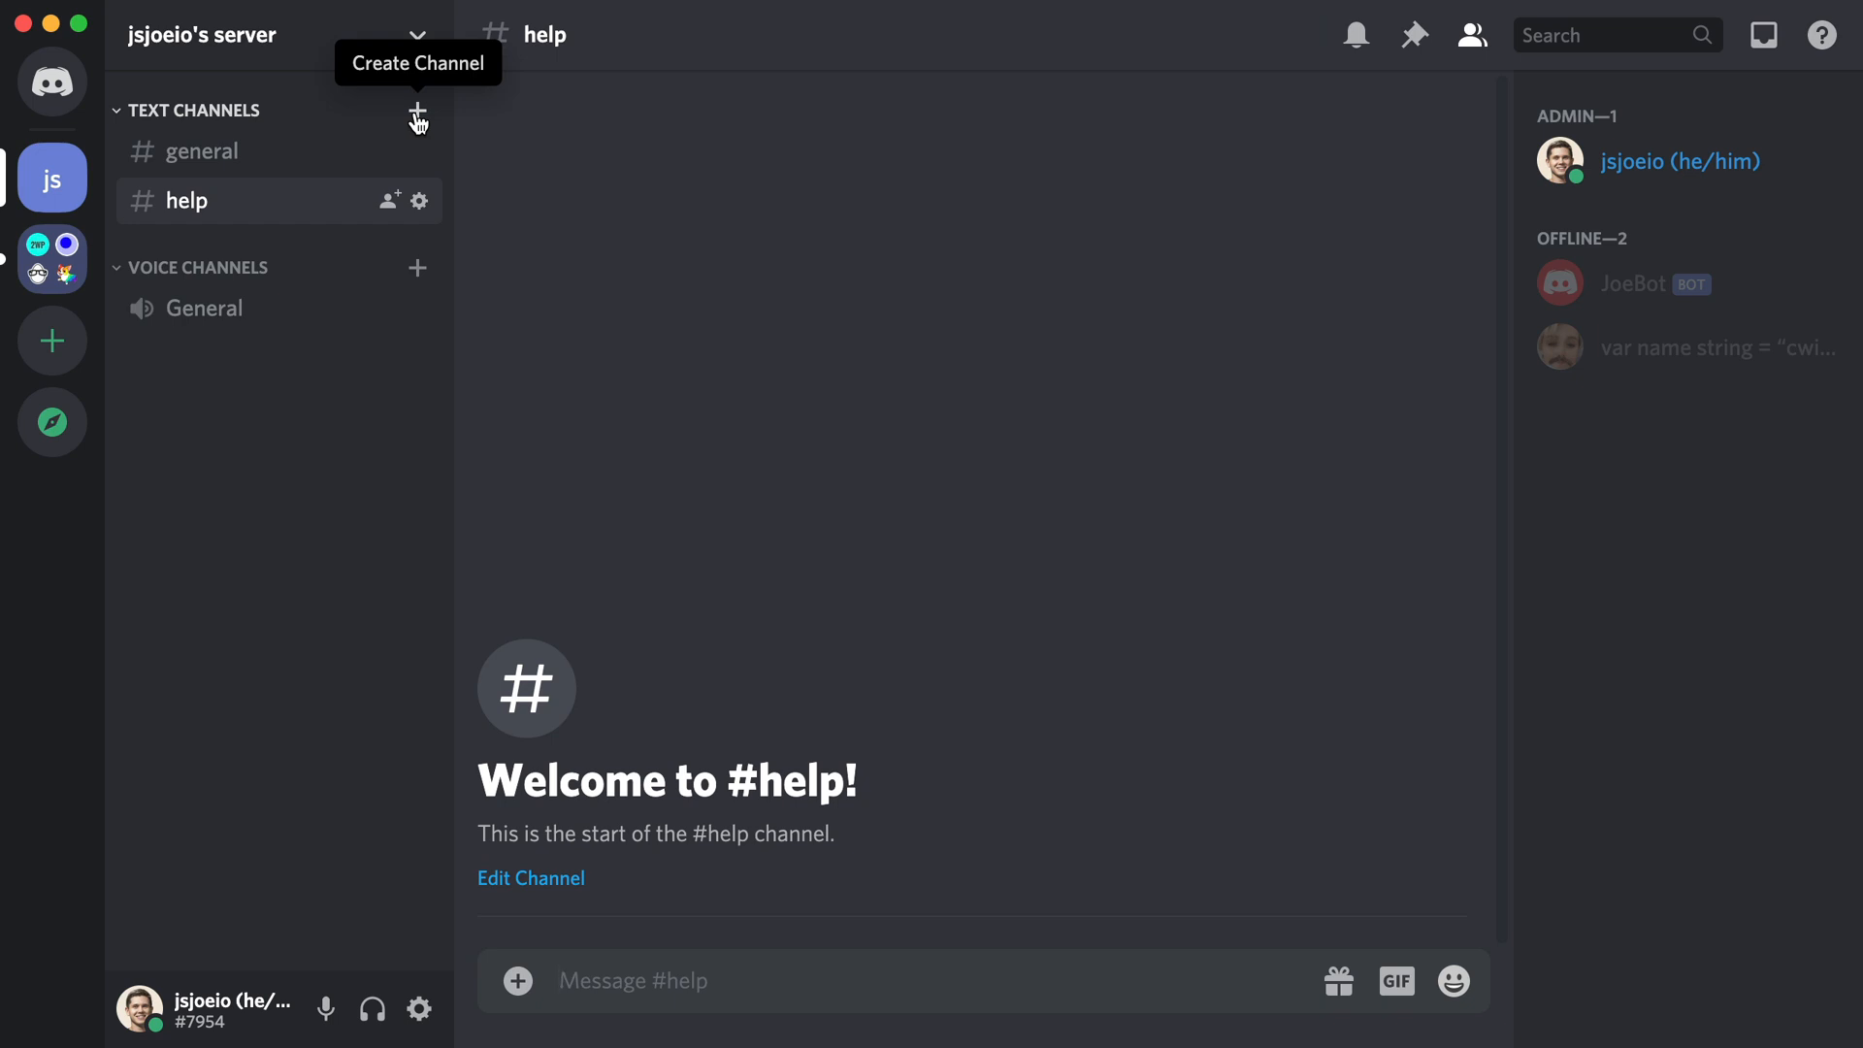
Step: Create a text channel named 'test' under Text Channels
{"action": "left_click", "coordinate": [417, 112]}
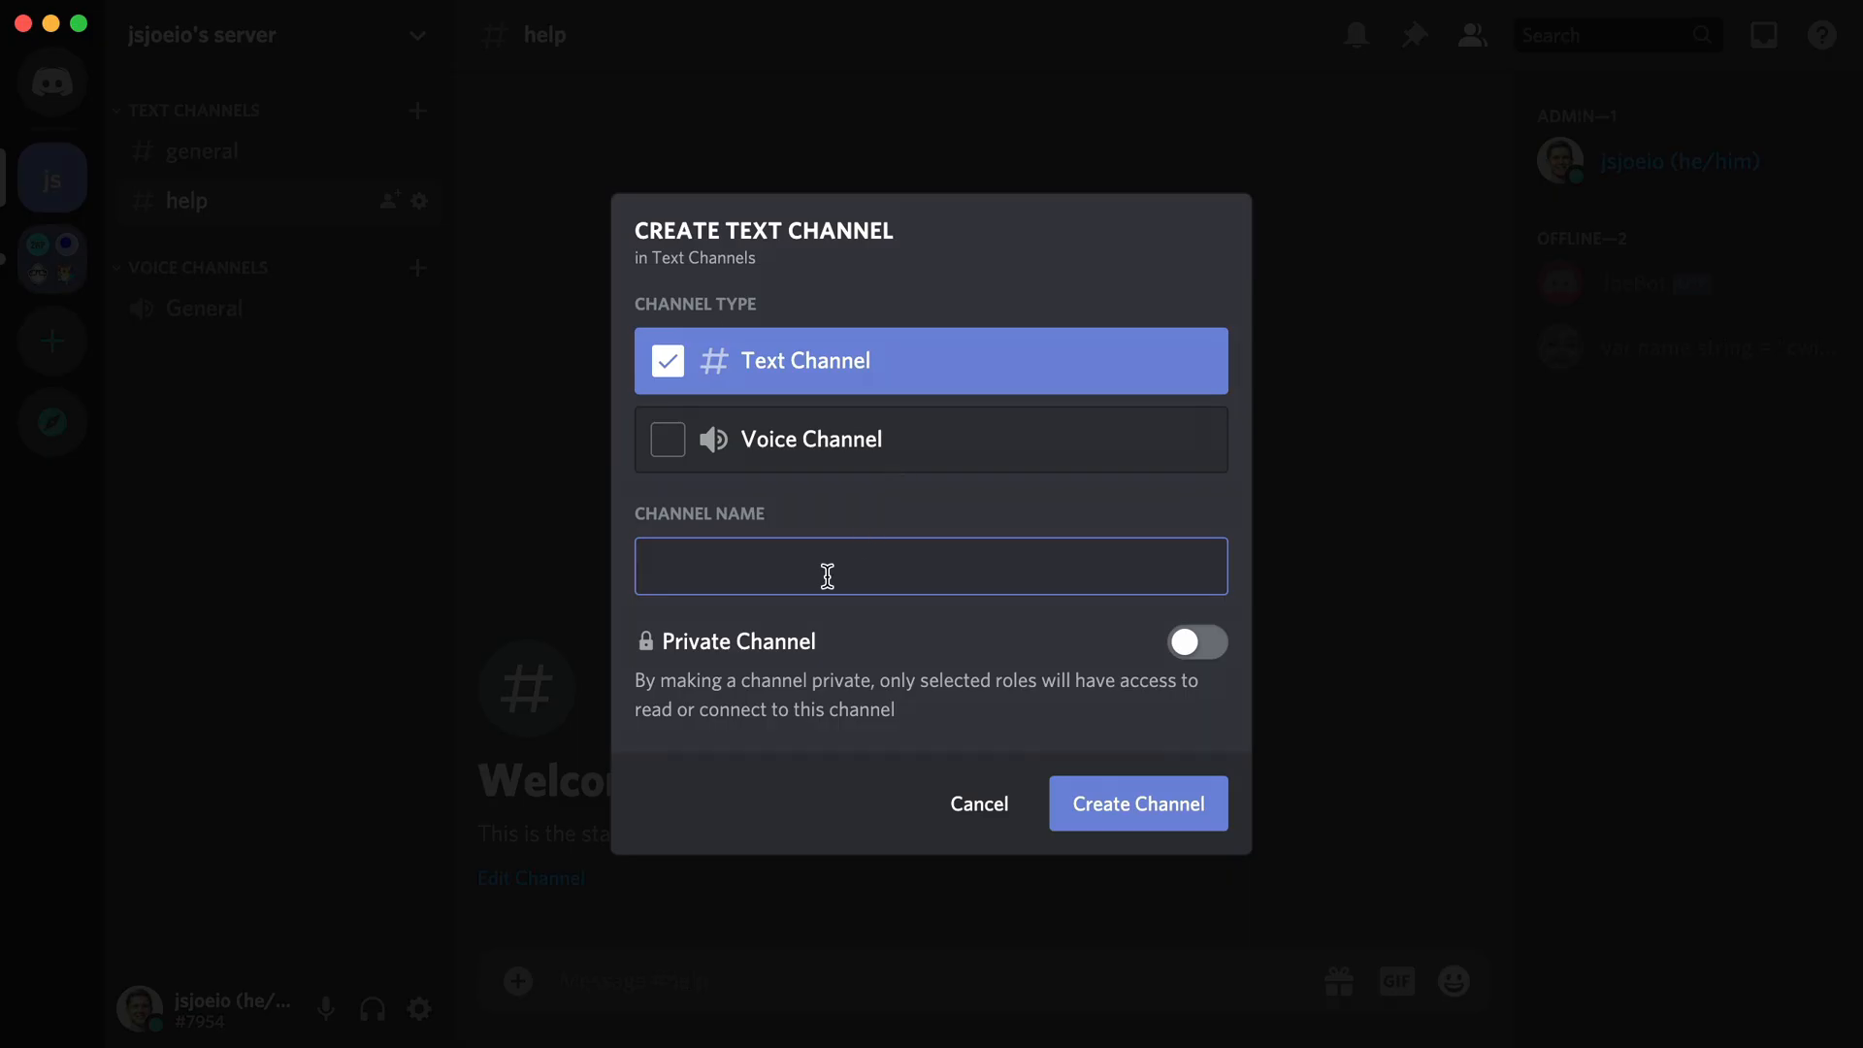
{"action": "type", "text": "test"}
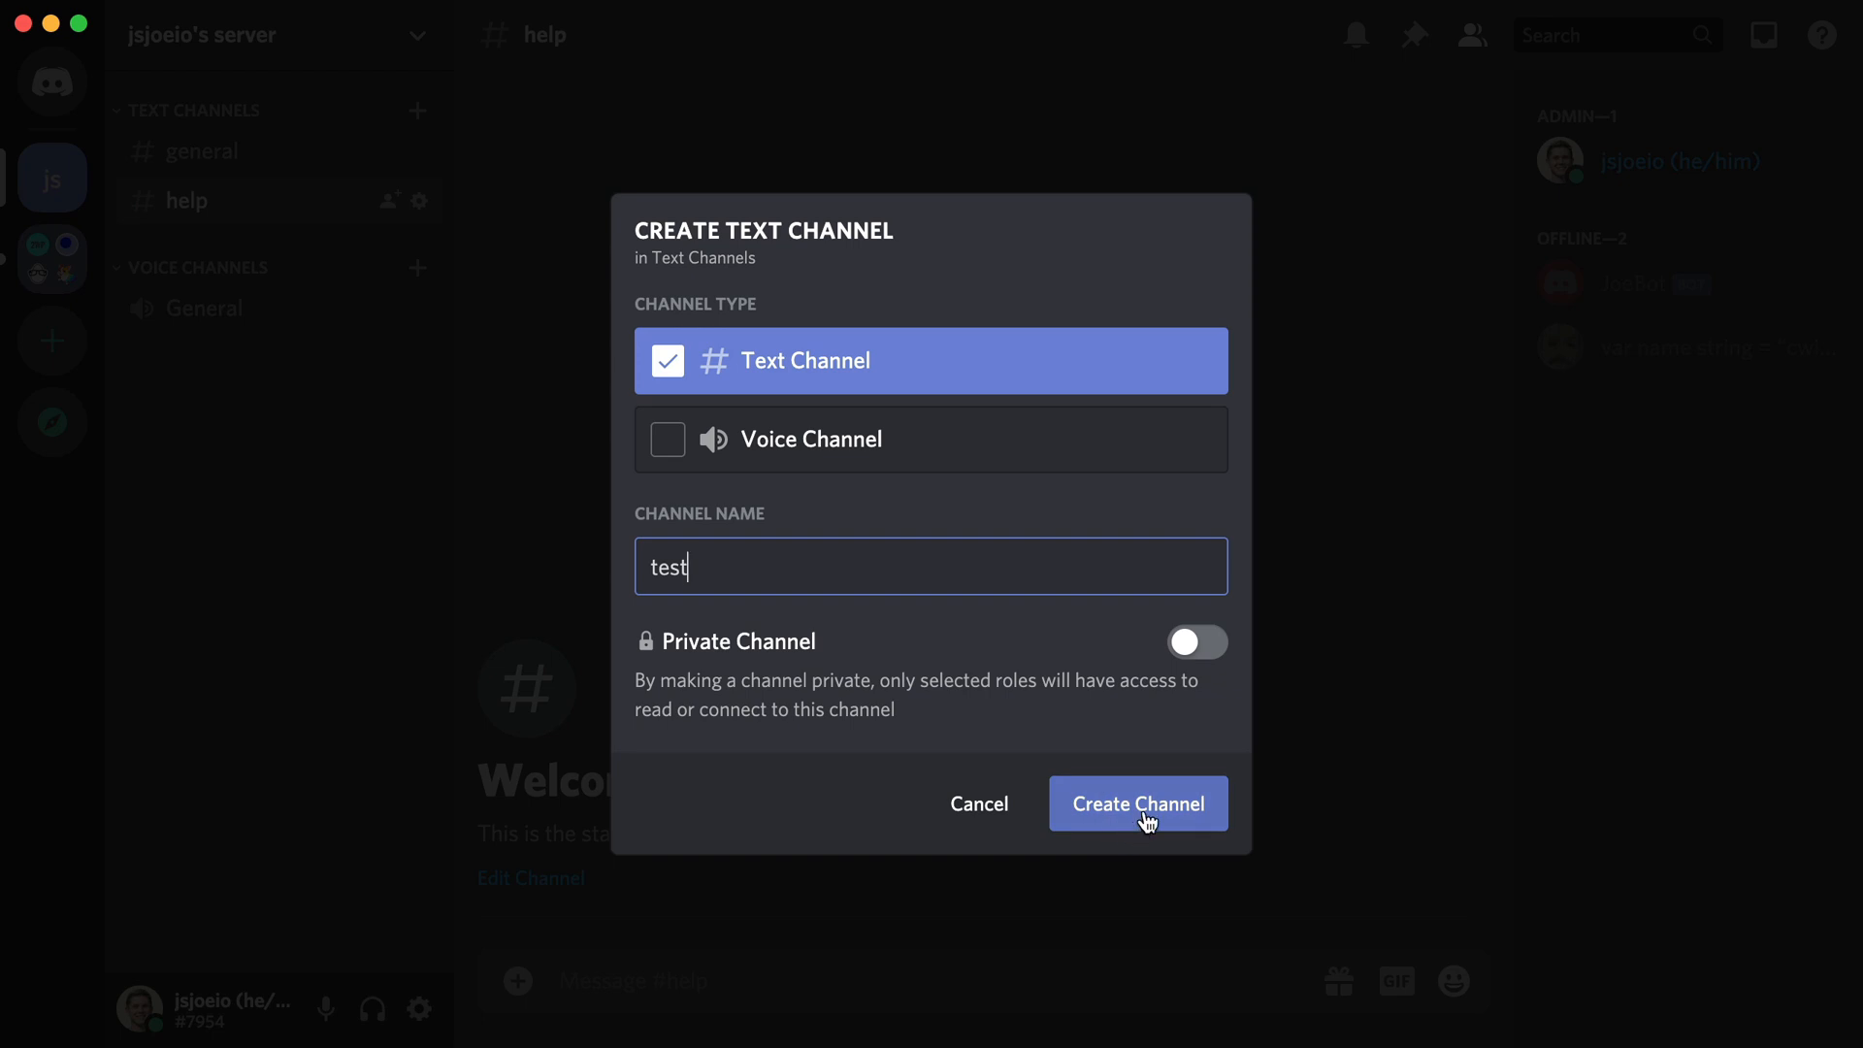
{"action": "left_click", "coordinate": [1137, 803]}
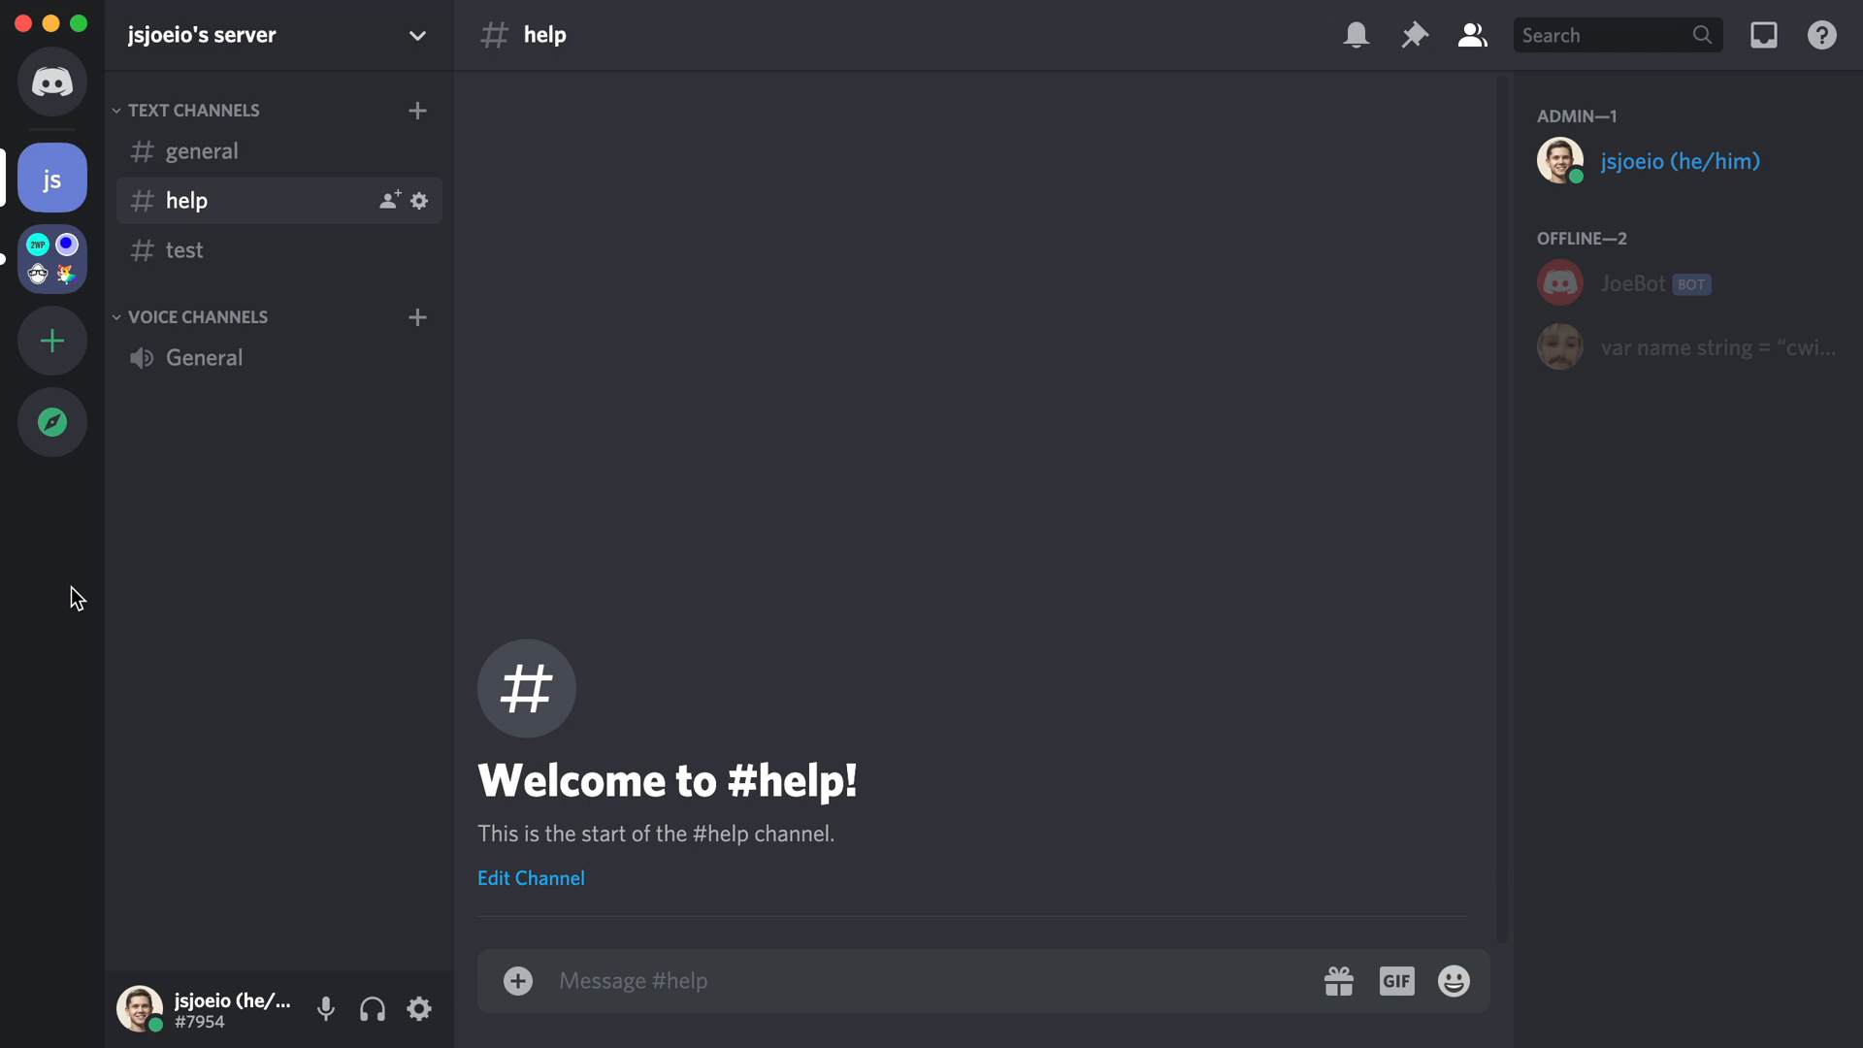
Step: Enable Developer Mode in Discord's Appearance settings under Advanced
{"action": "left_click", "coordinate": [117, 16]}
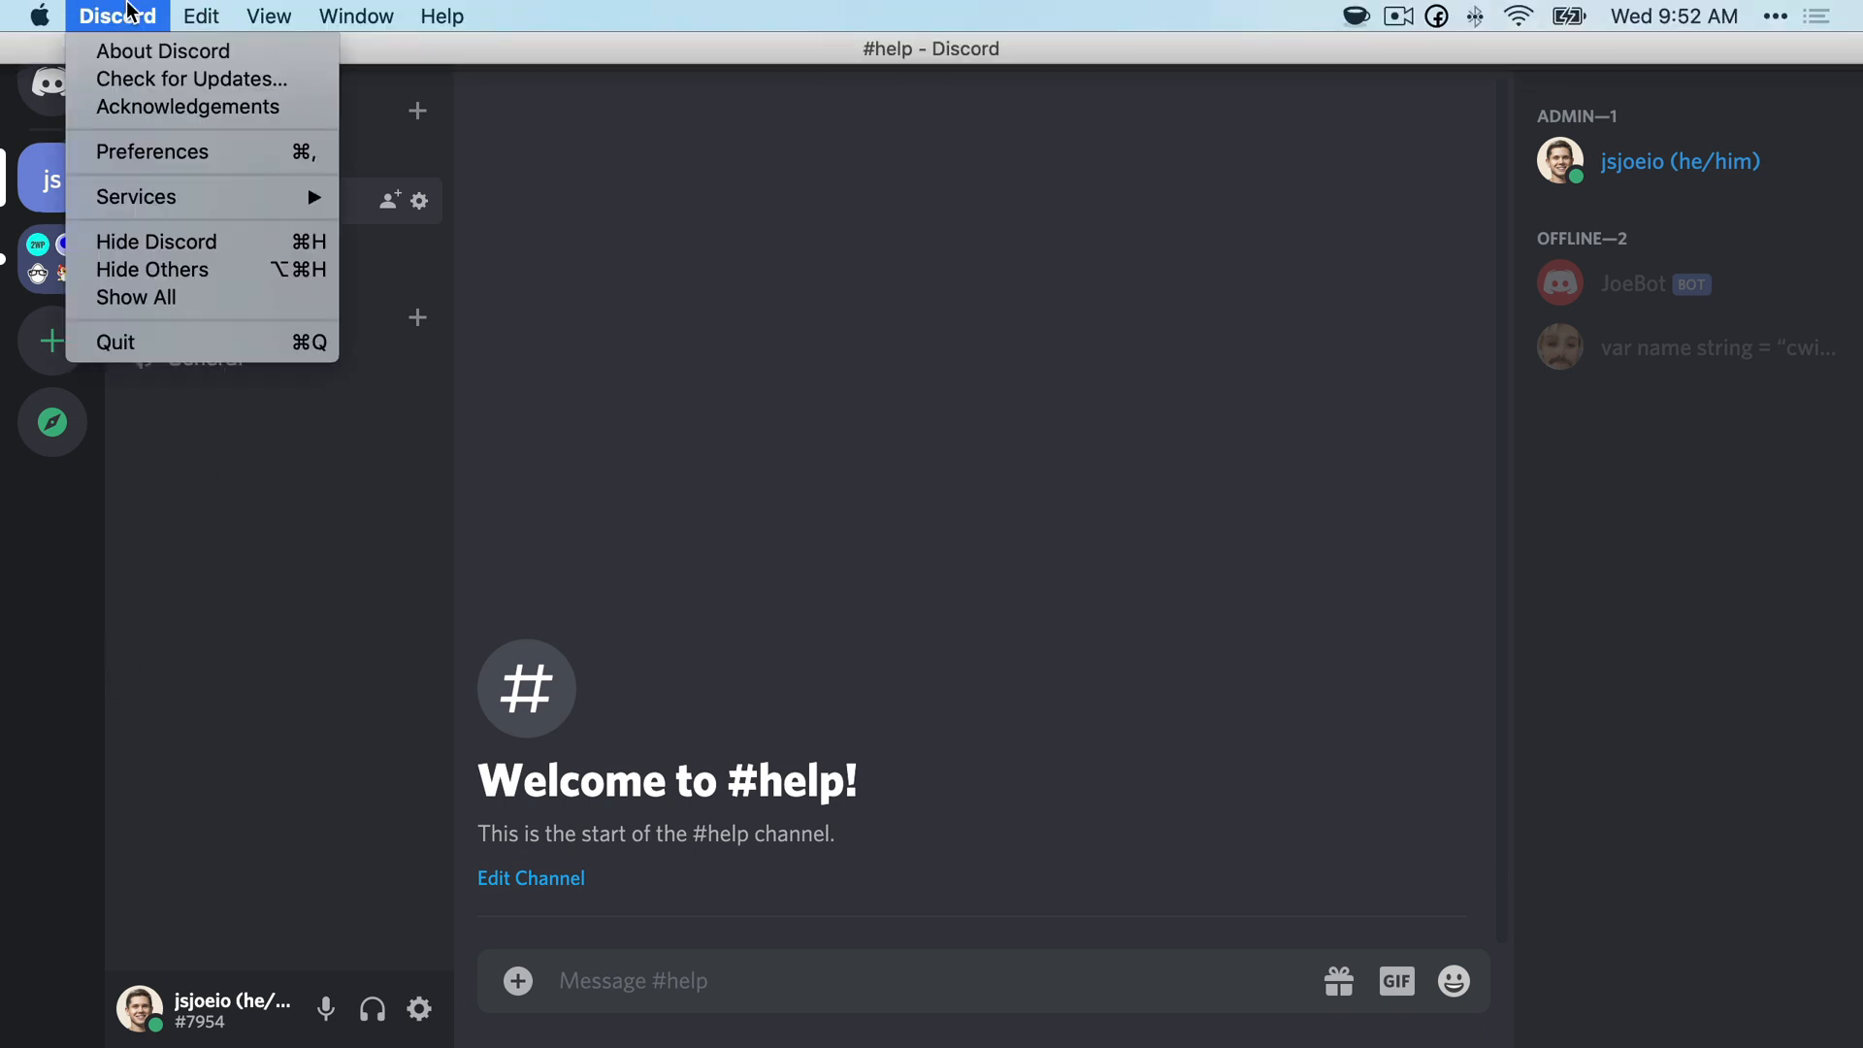
{"action": "left_click", "coordinate": [153, 151]}
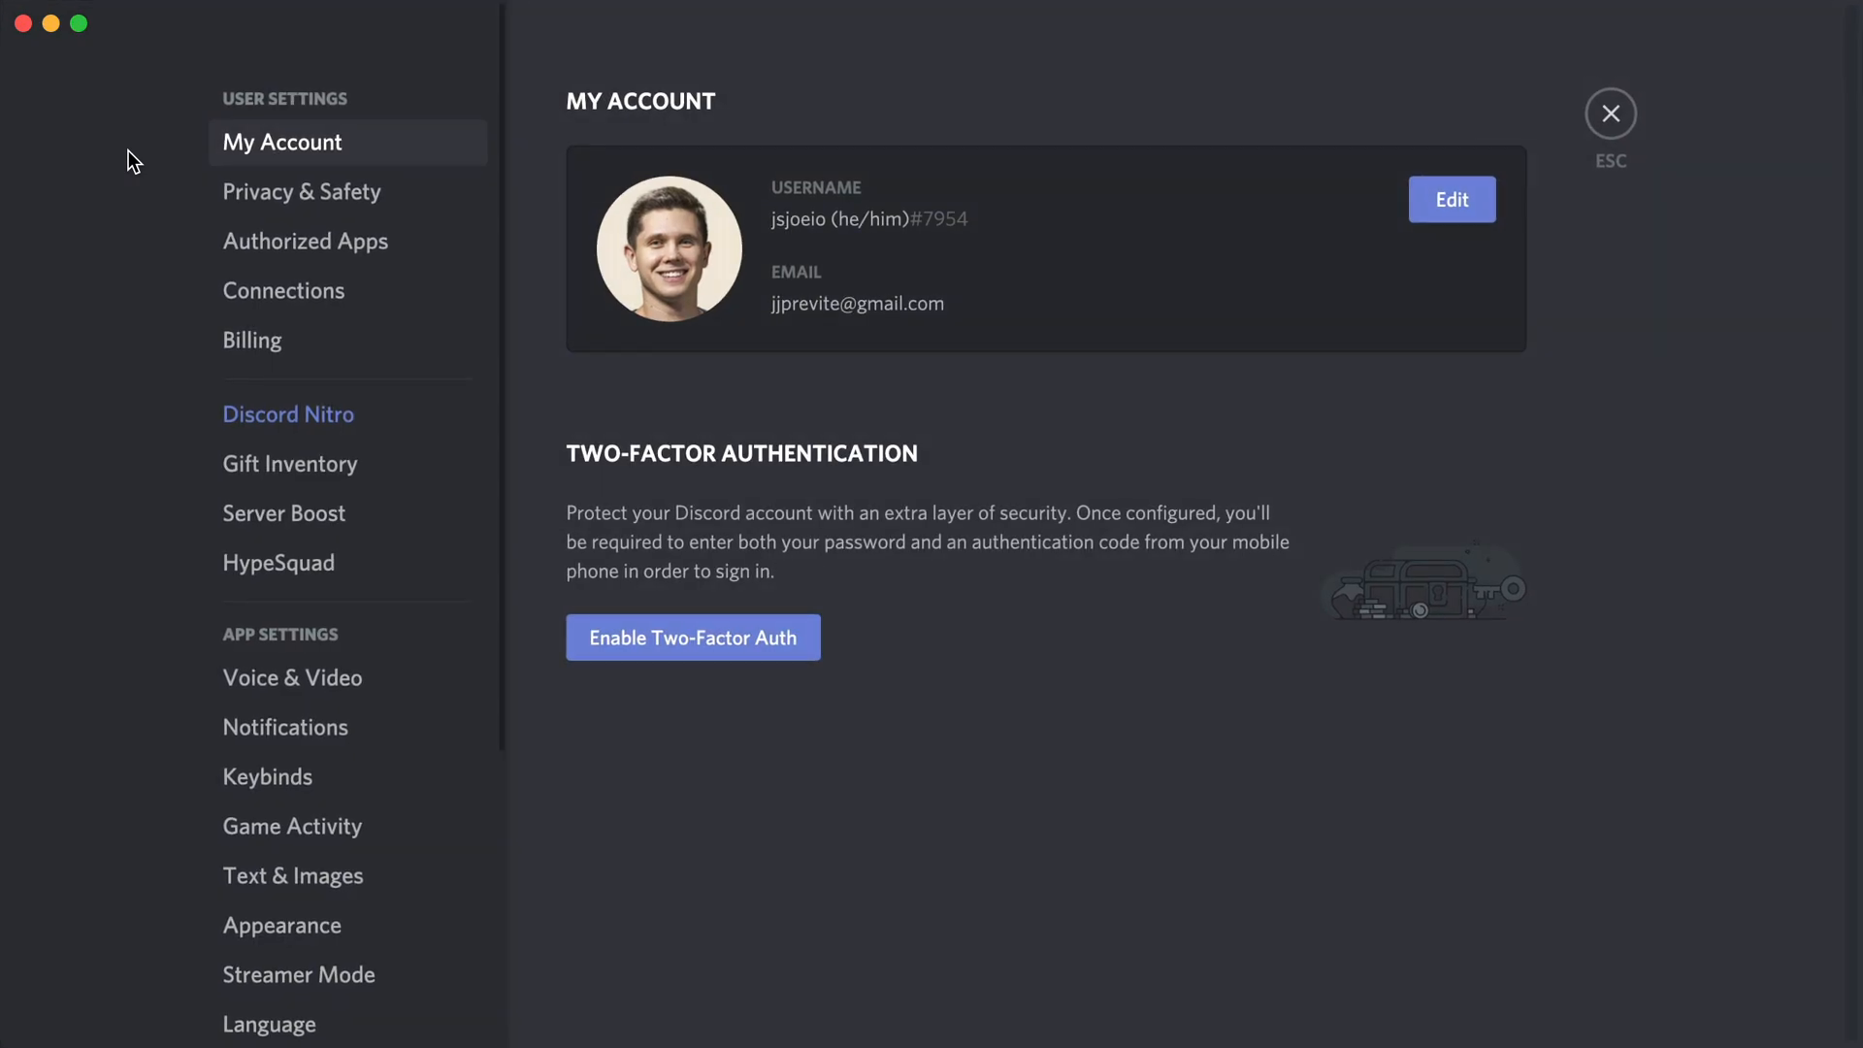
{"action": "mouse_move", "coordinate": [282, 925]}
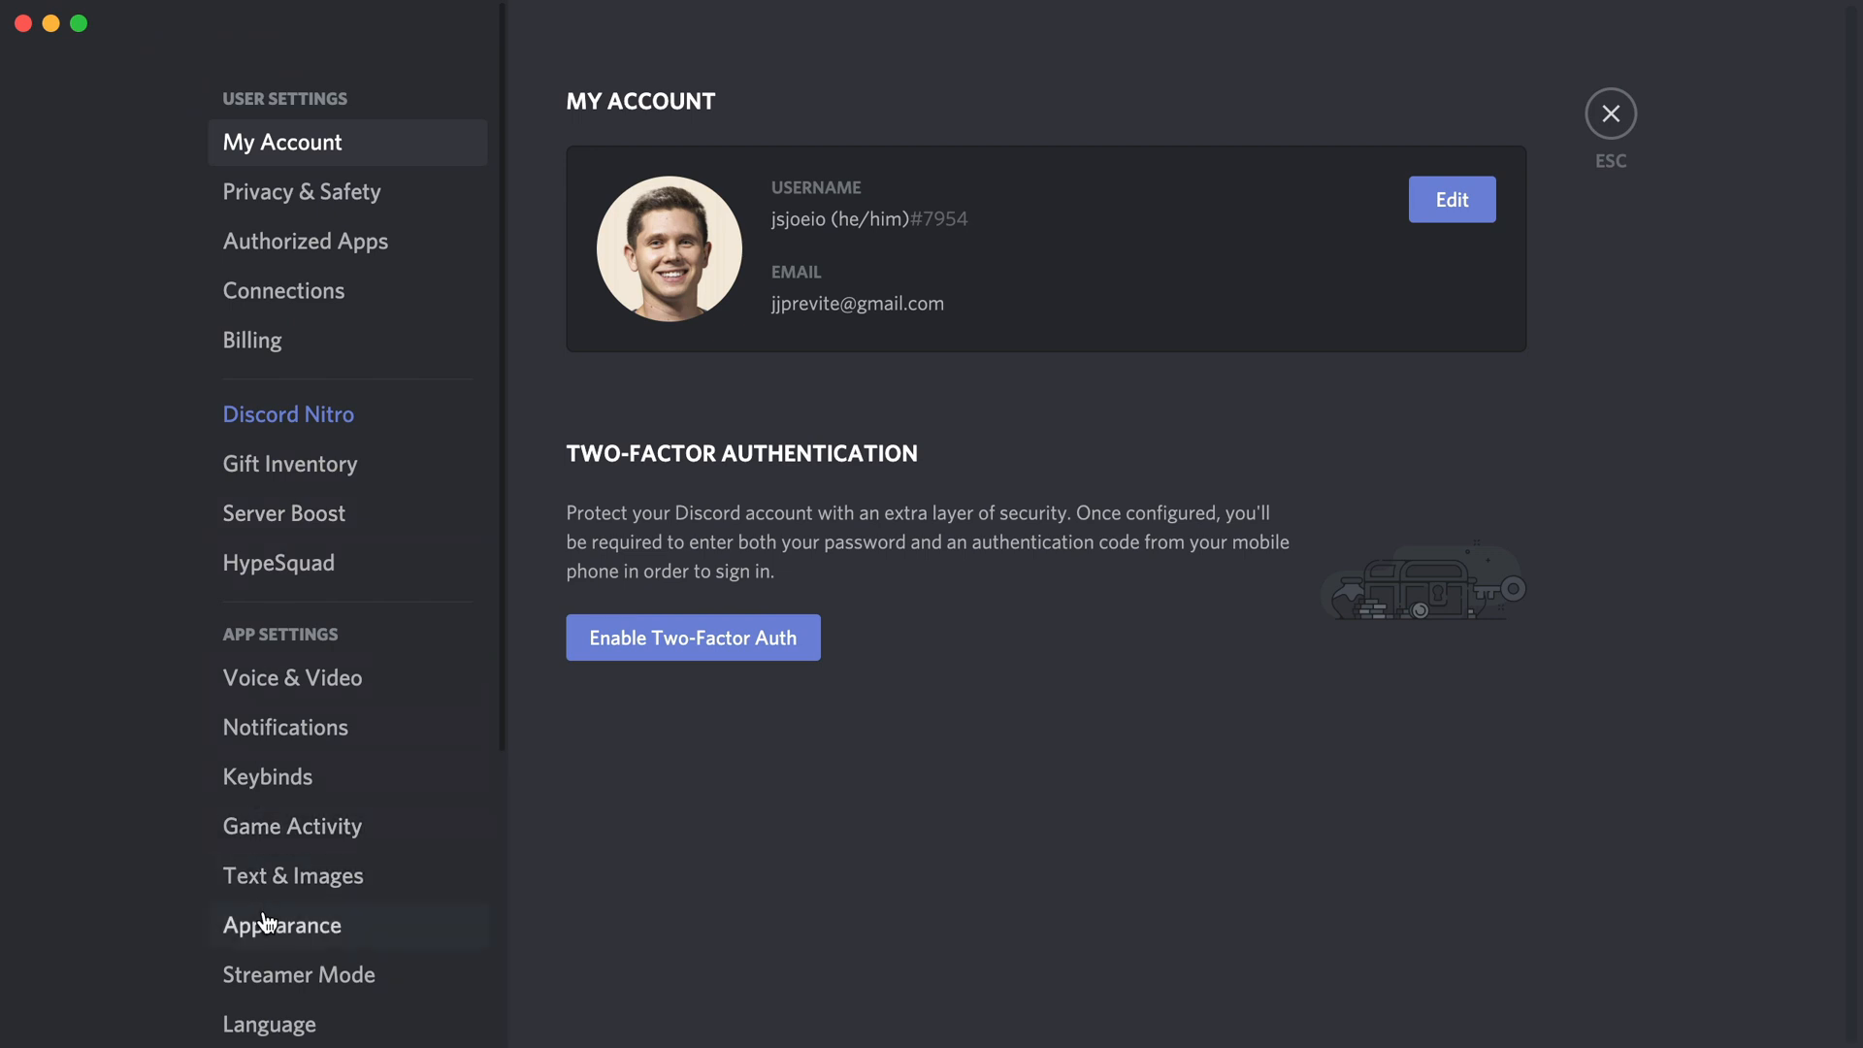
{"action": "left_click", "coordinate": [282, 926]}
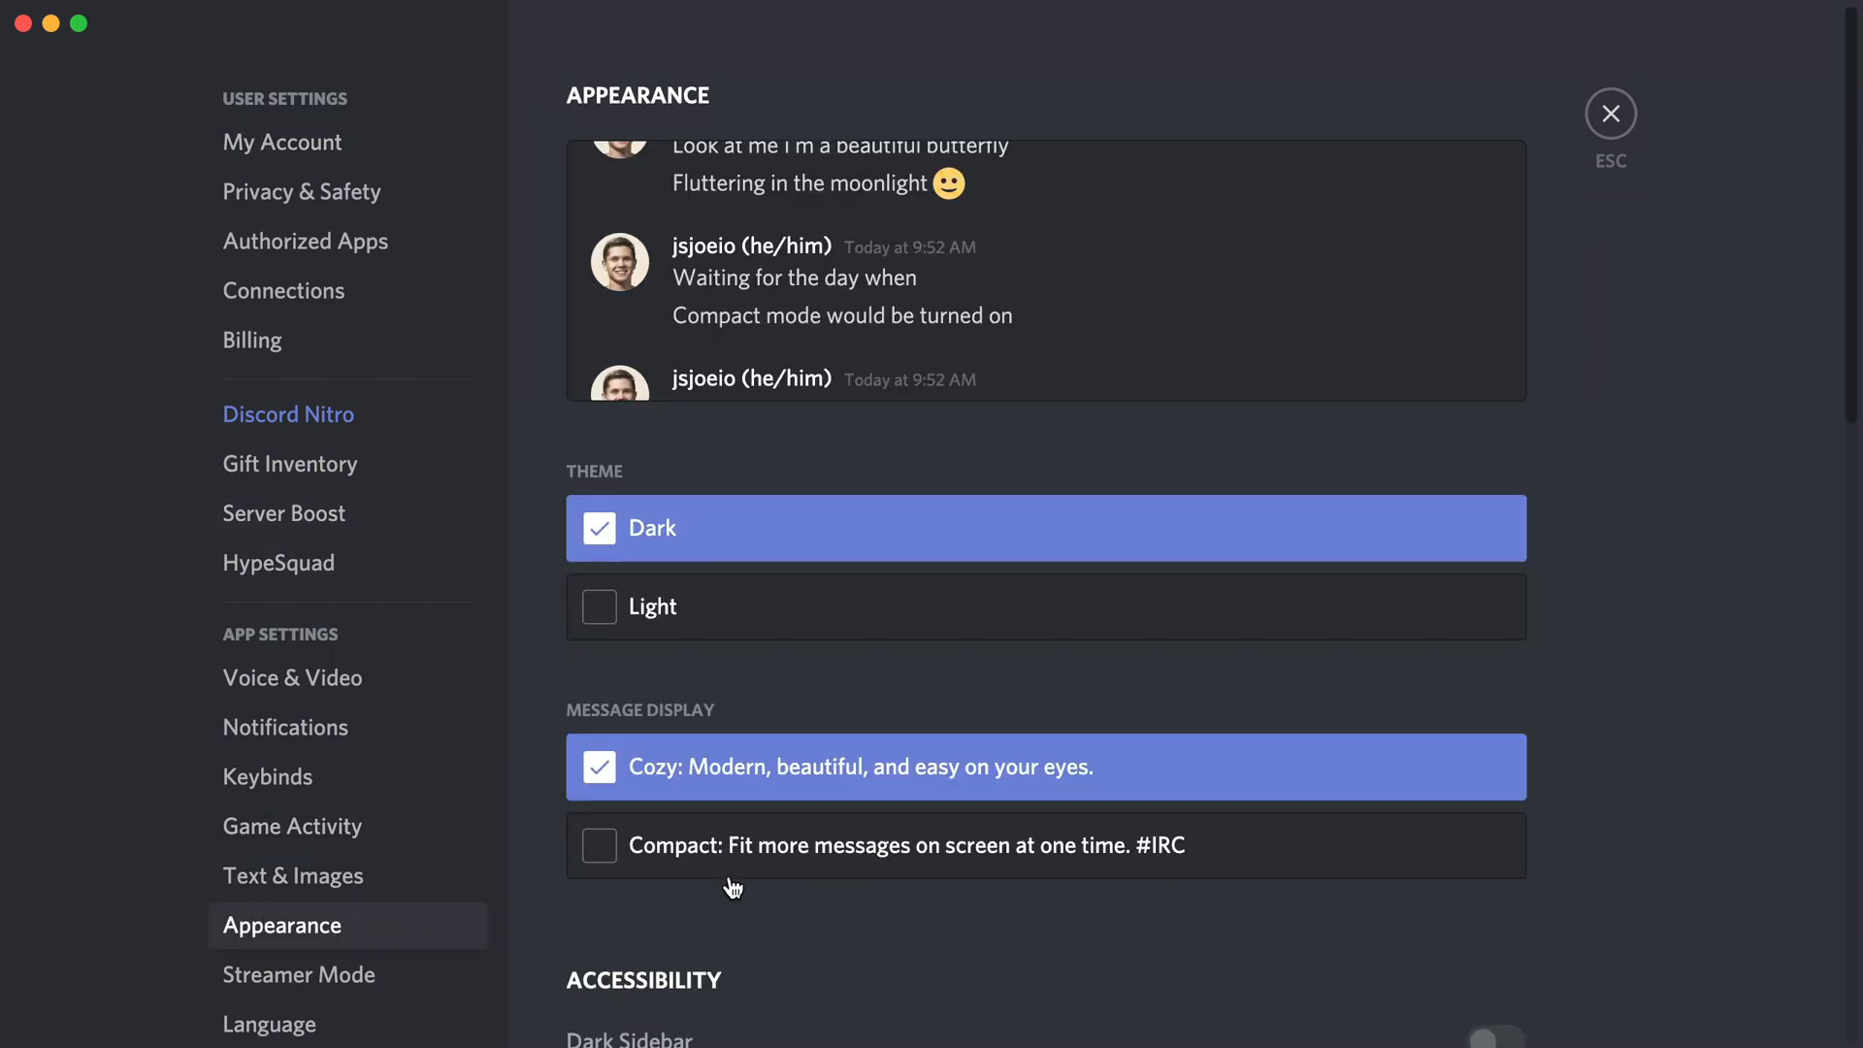
{"action": "scroll", "scroll_direction": "down", "scroll_amount": 3}
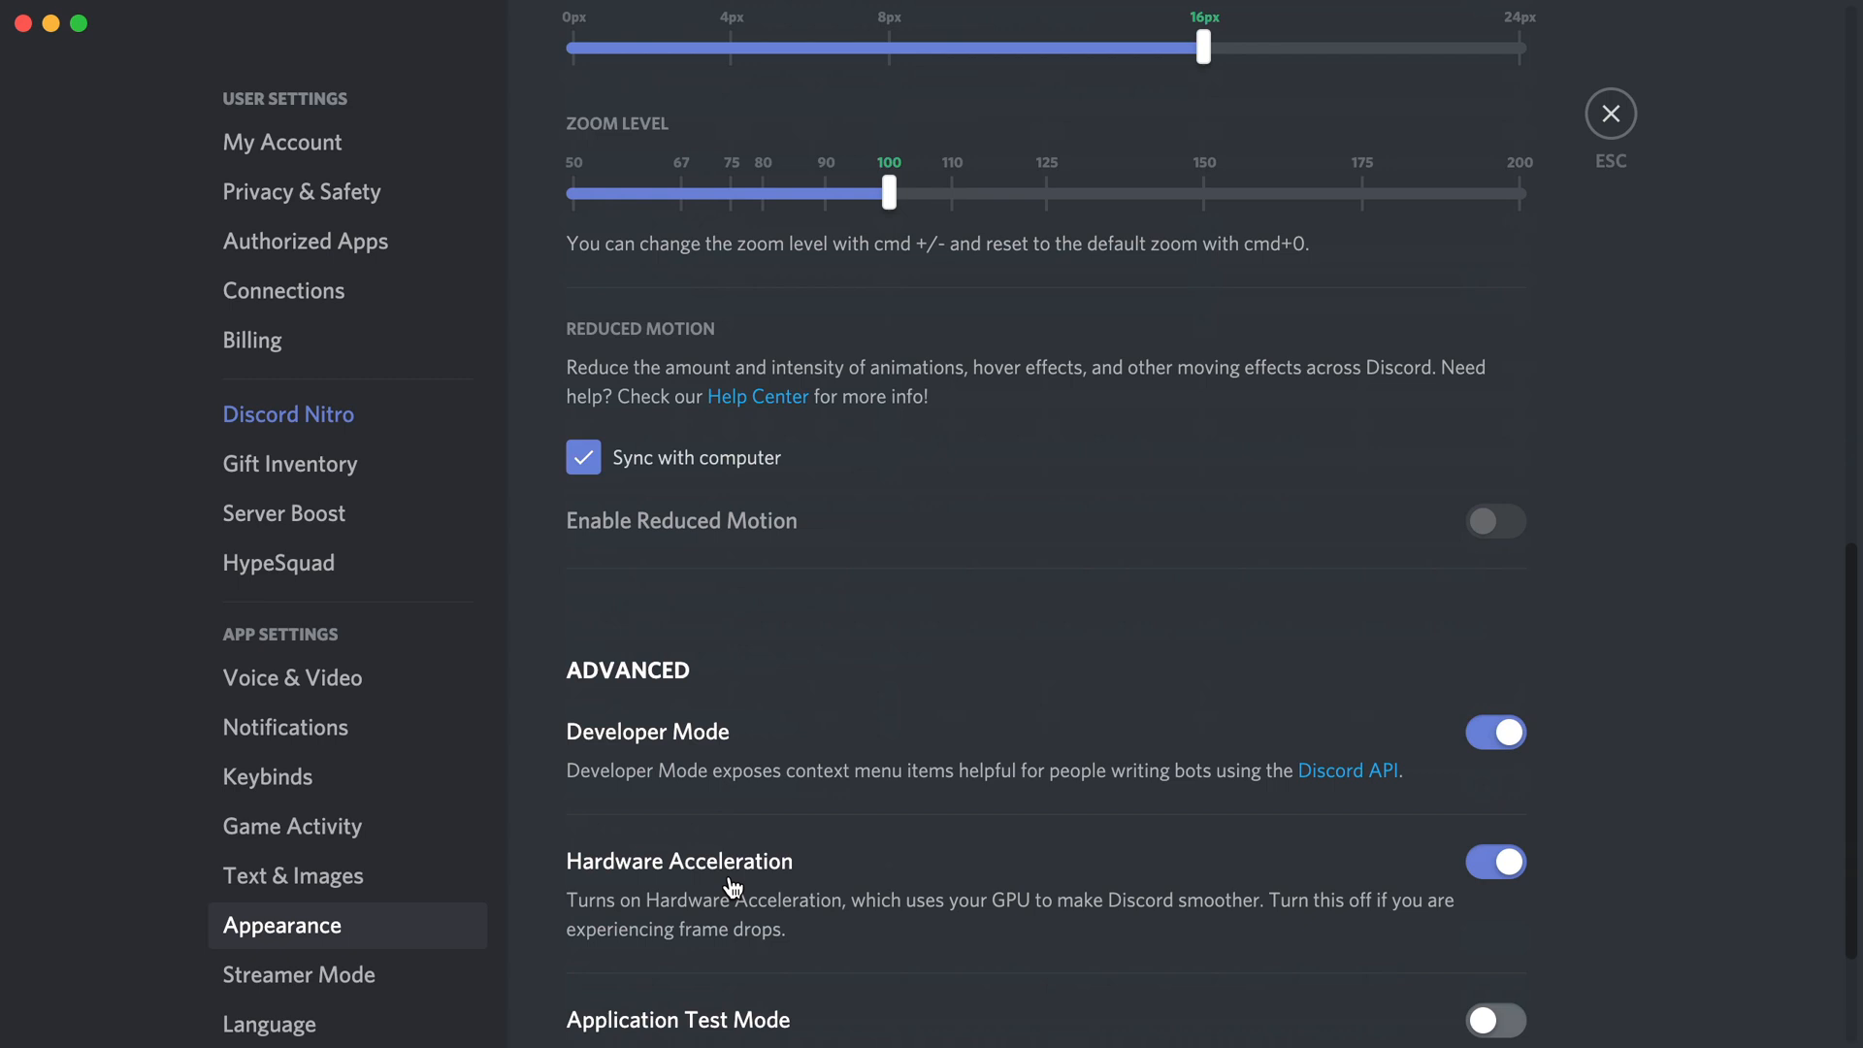
{"action": "scroll", "scroll_direction": "down", "scroll_amount": 3}
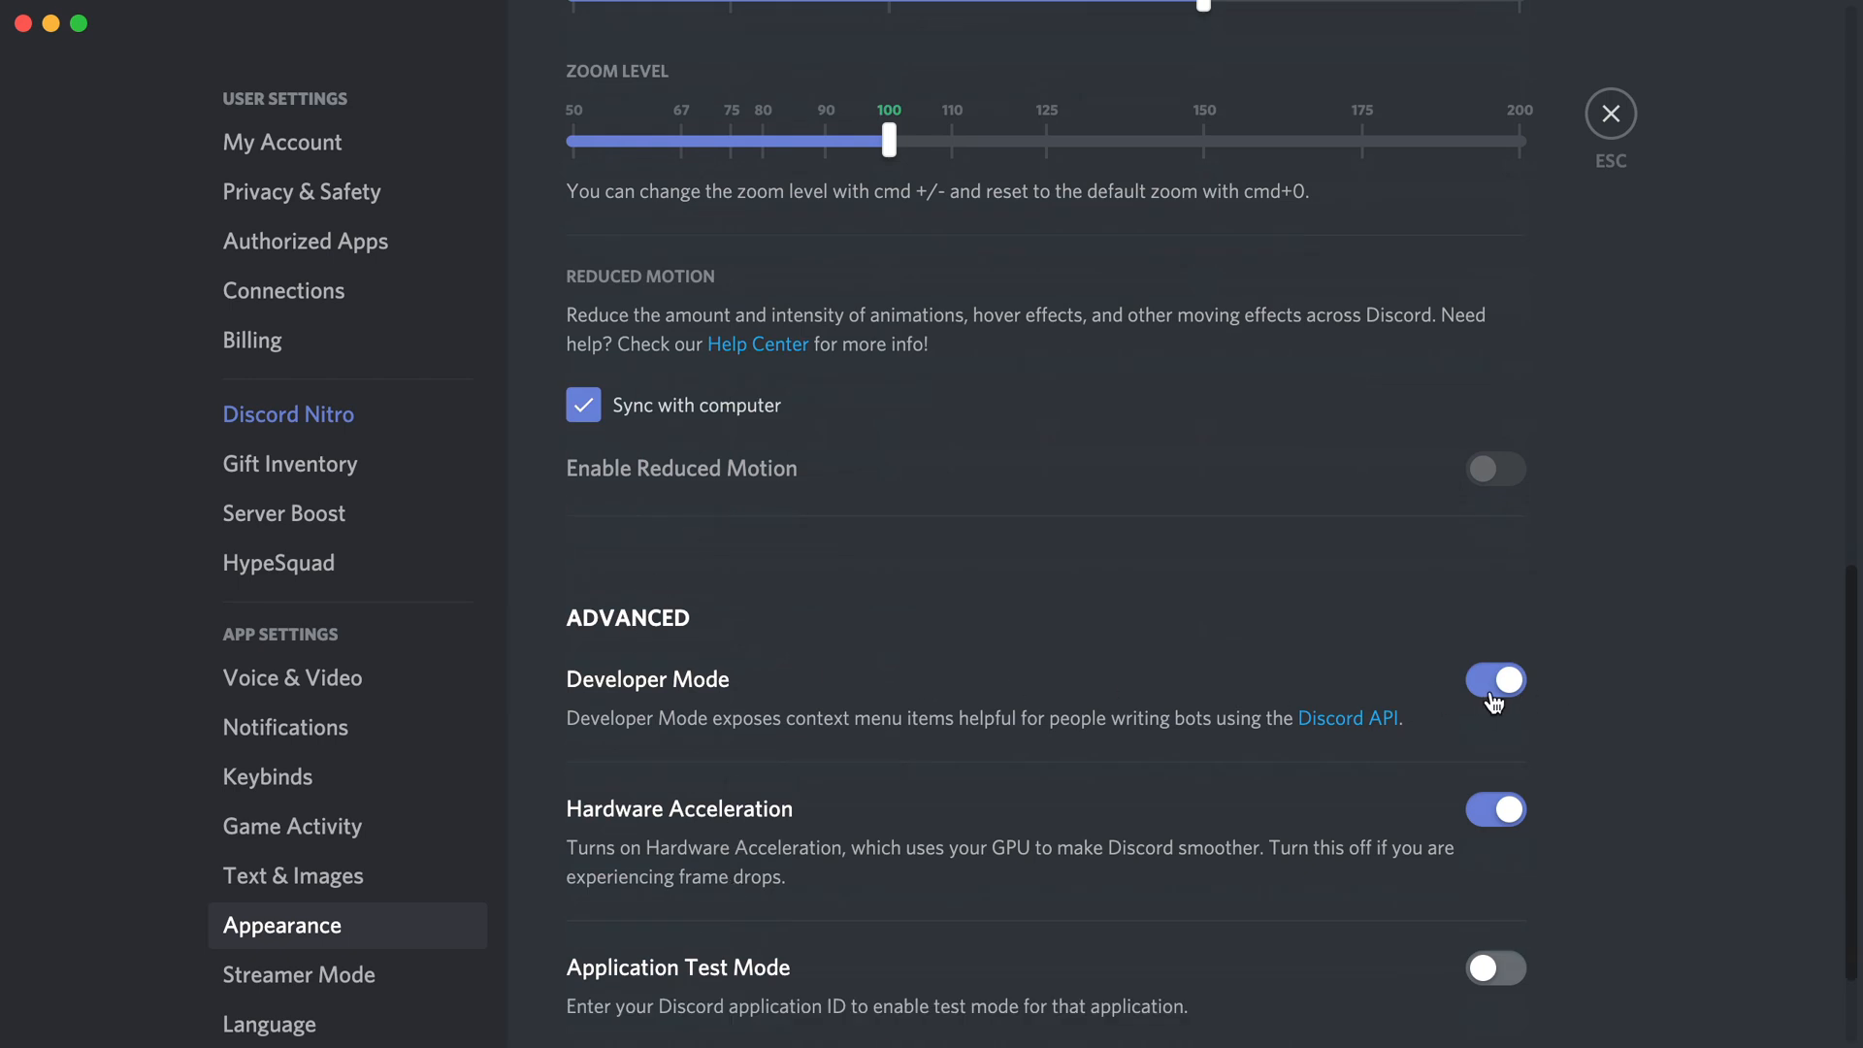
{"action": "left_click", "coordinate": [1610, 115]}
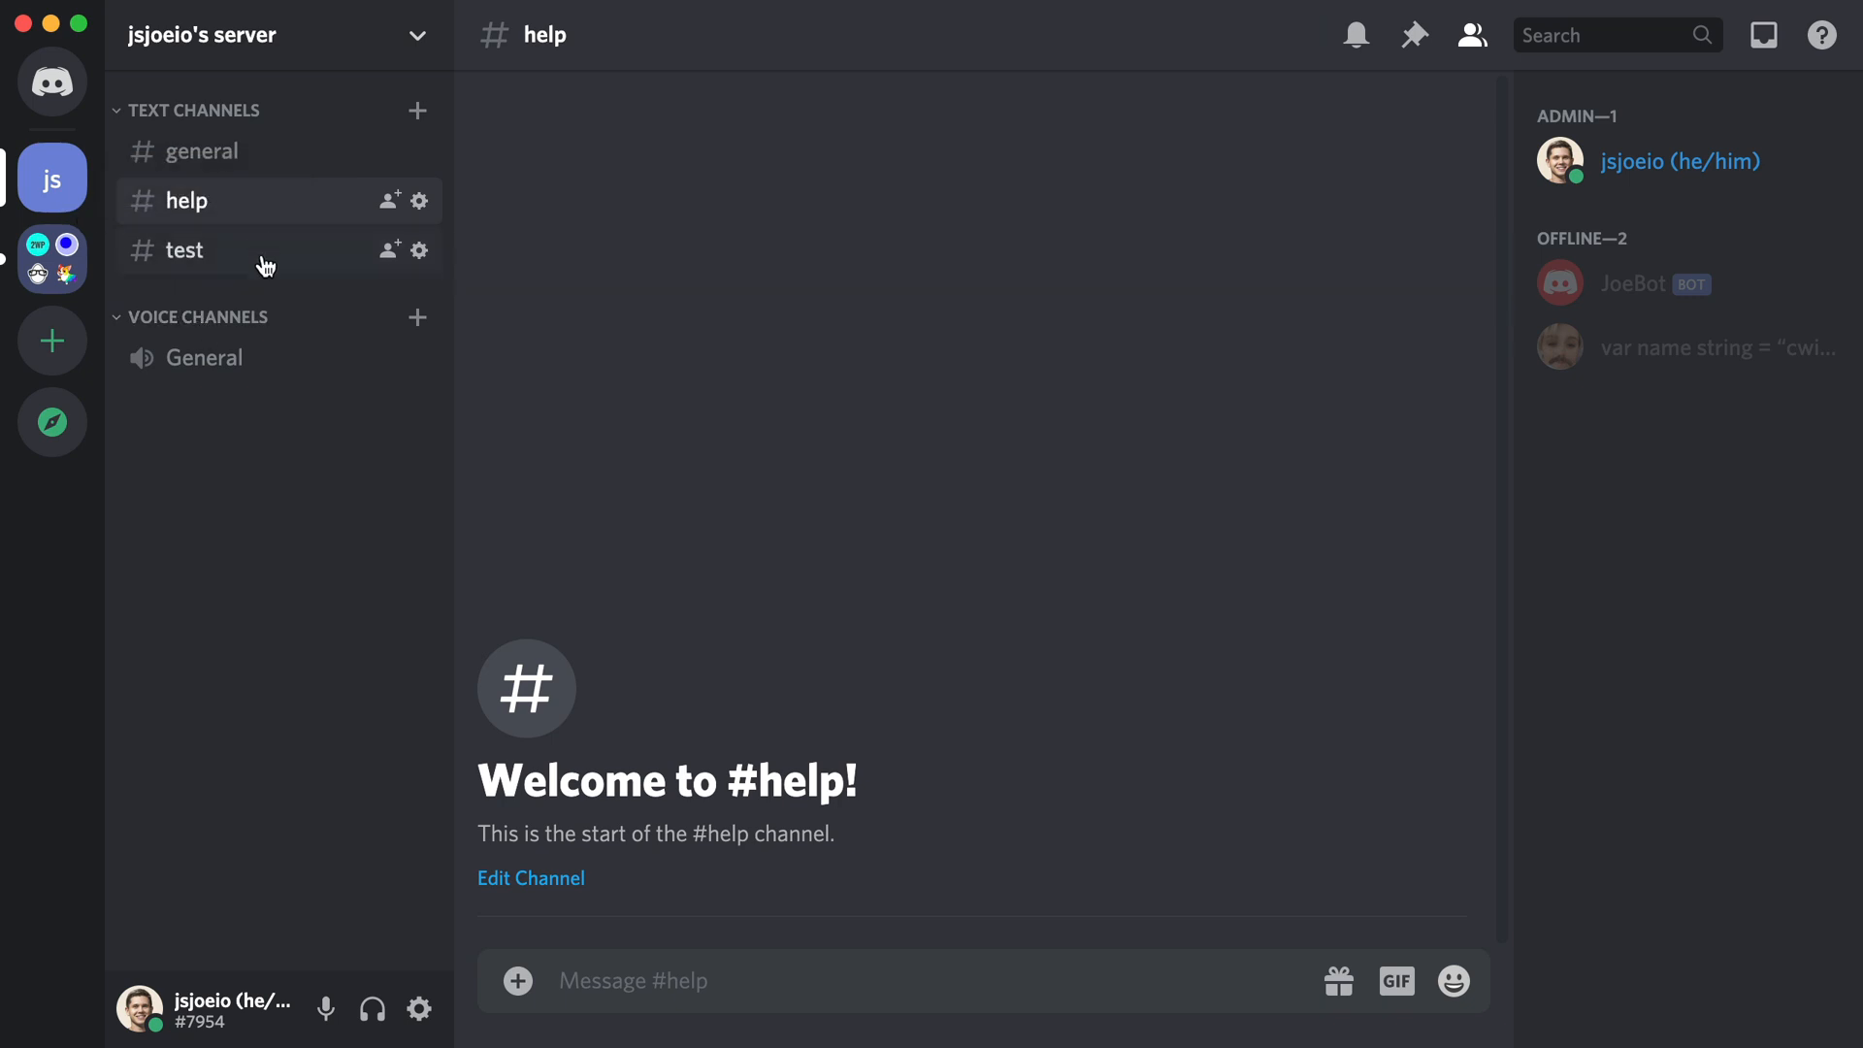
Step: Copy the #help channel's ID from its context menu
{"action": "right_click", "coordinate": [185, 249]}
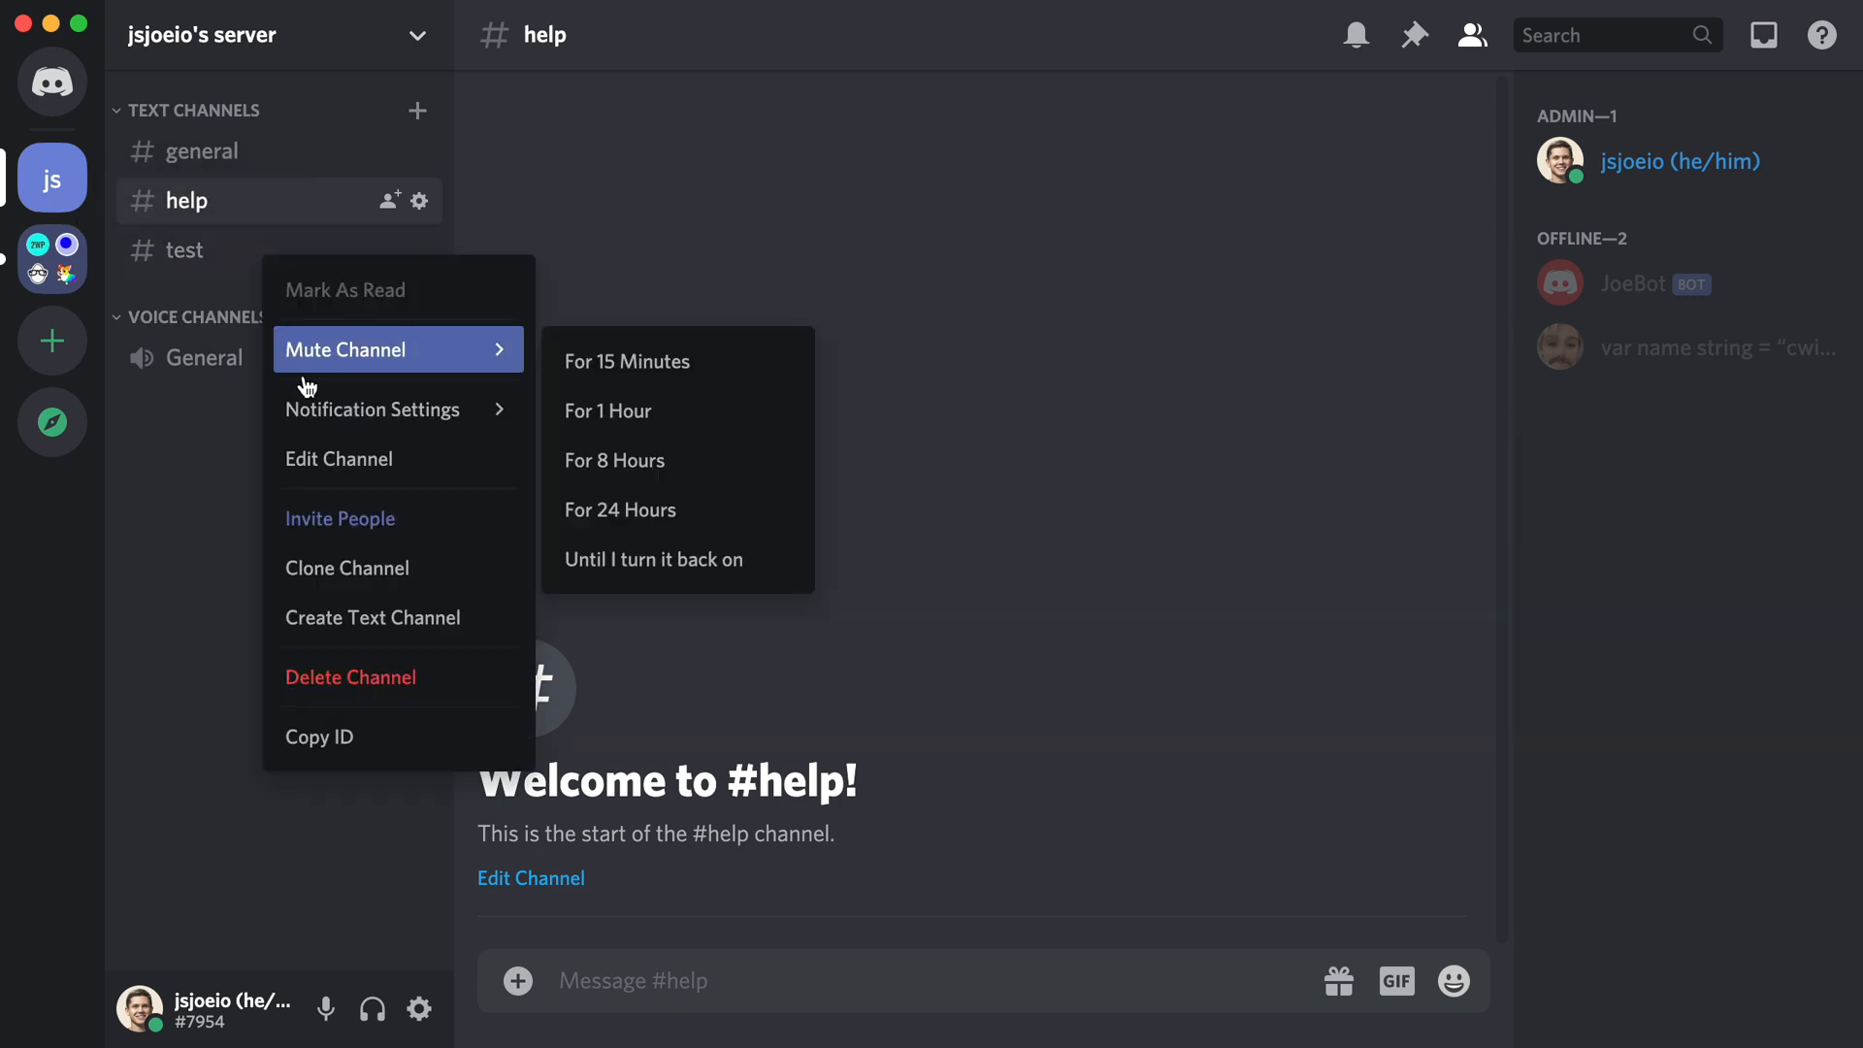
{"action": "mouse_move", "coordinate": [319, 735]}
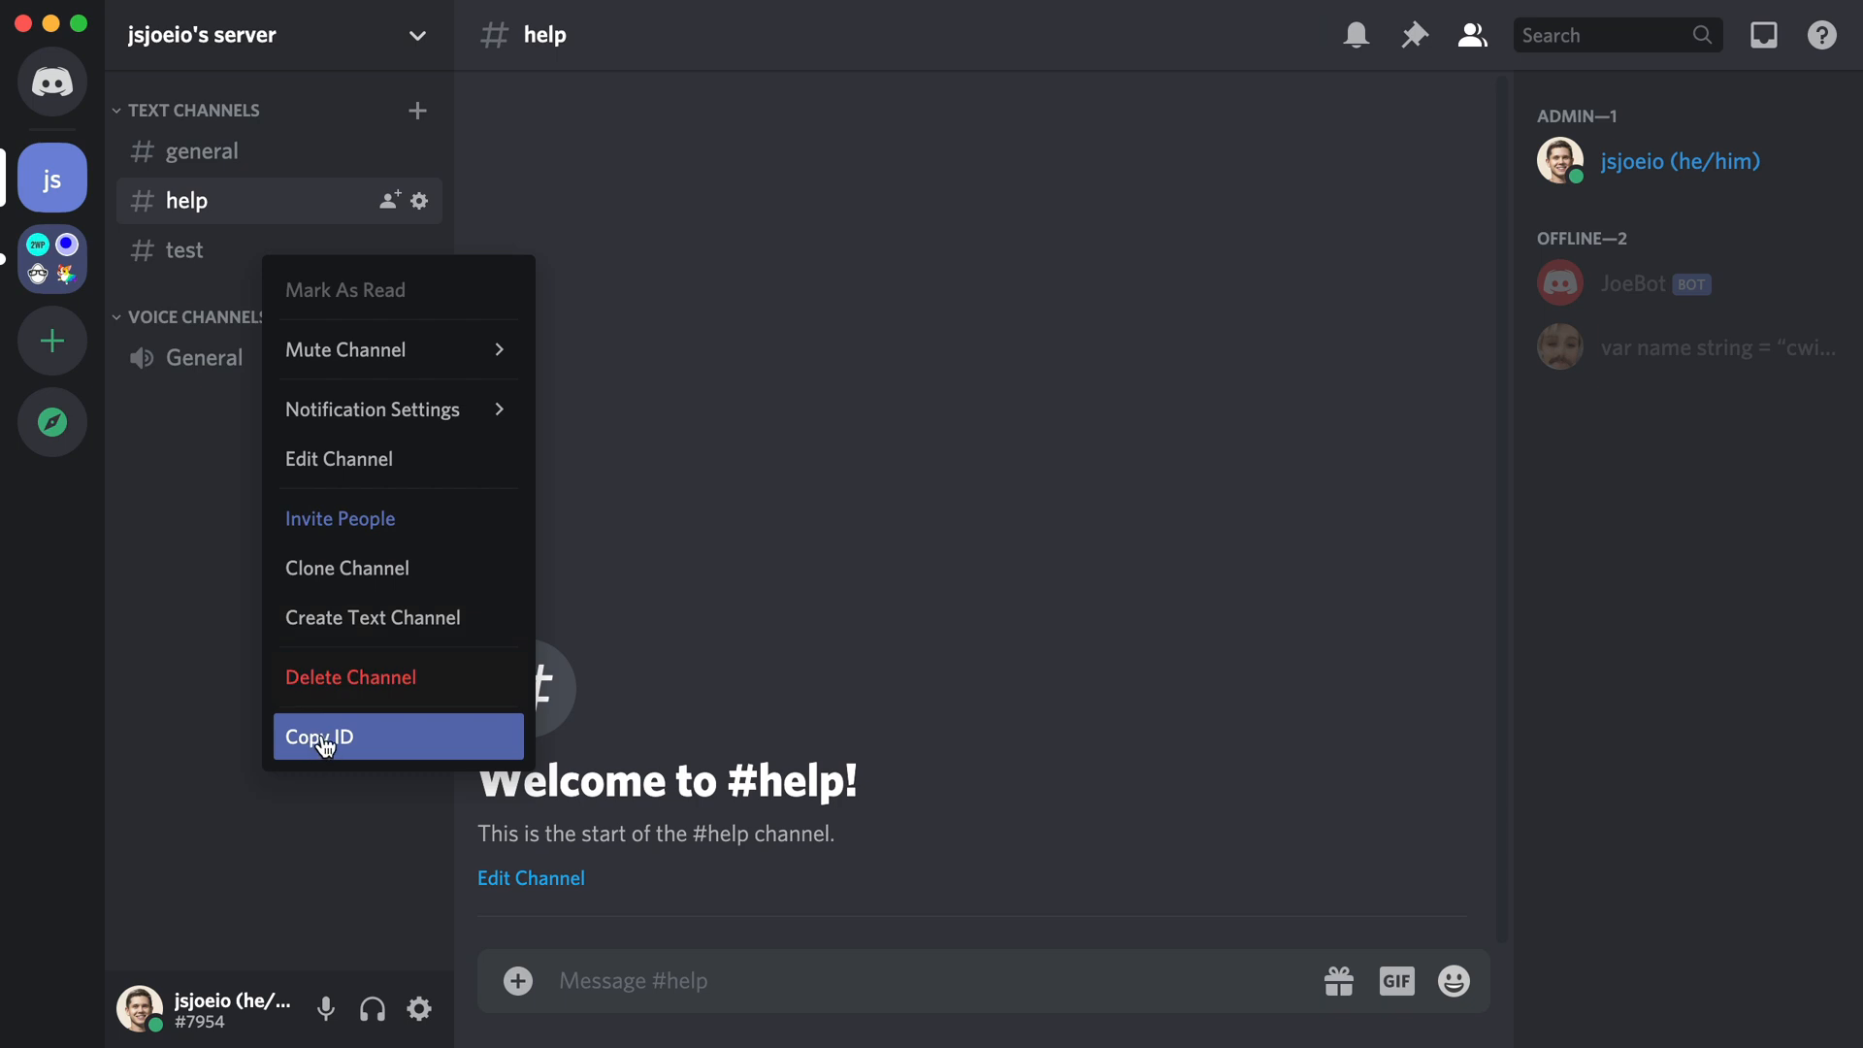
{"action": "left_click", "coordinate": [318, 736]}
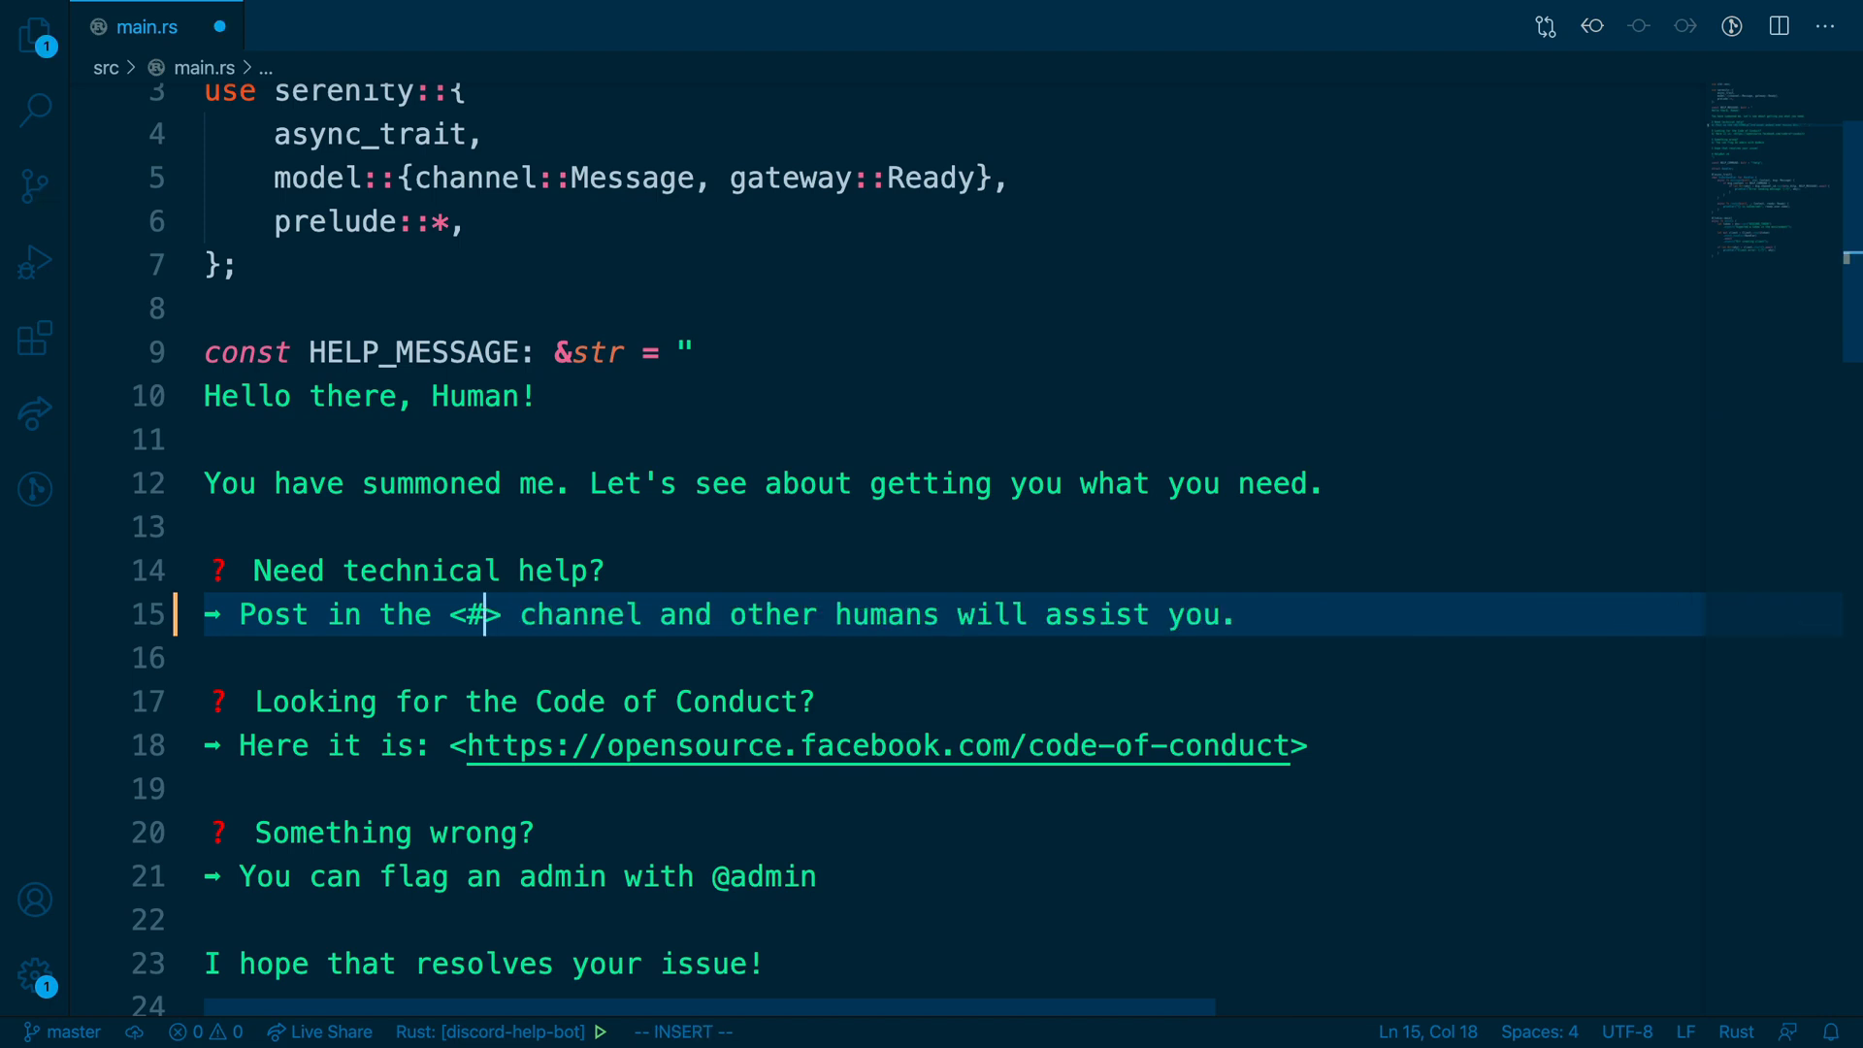
{"action": "type", "text": "758370032656187472"}
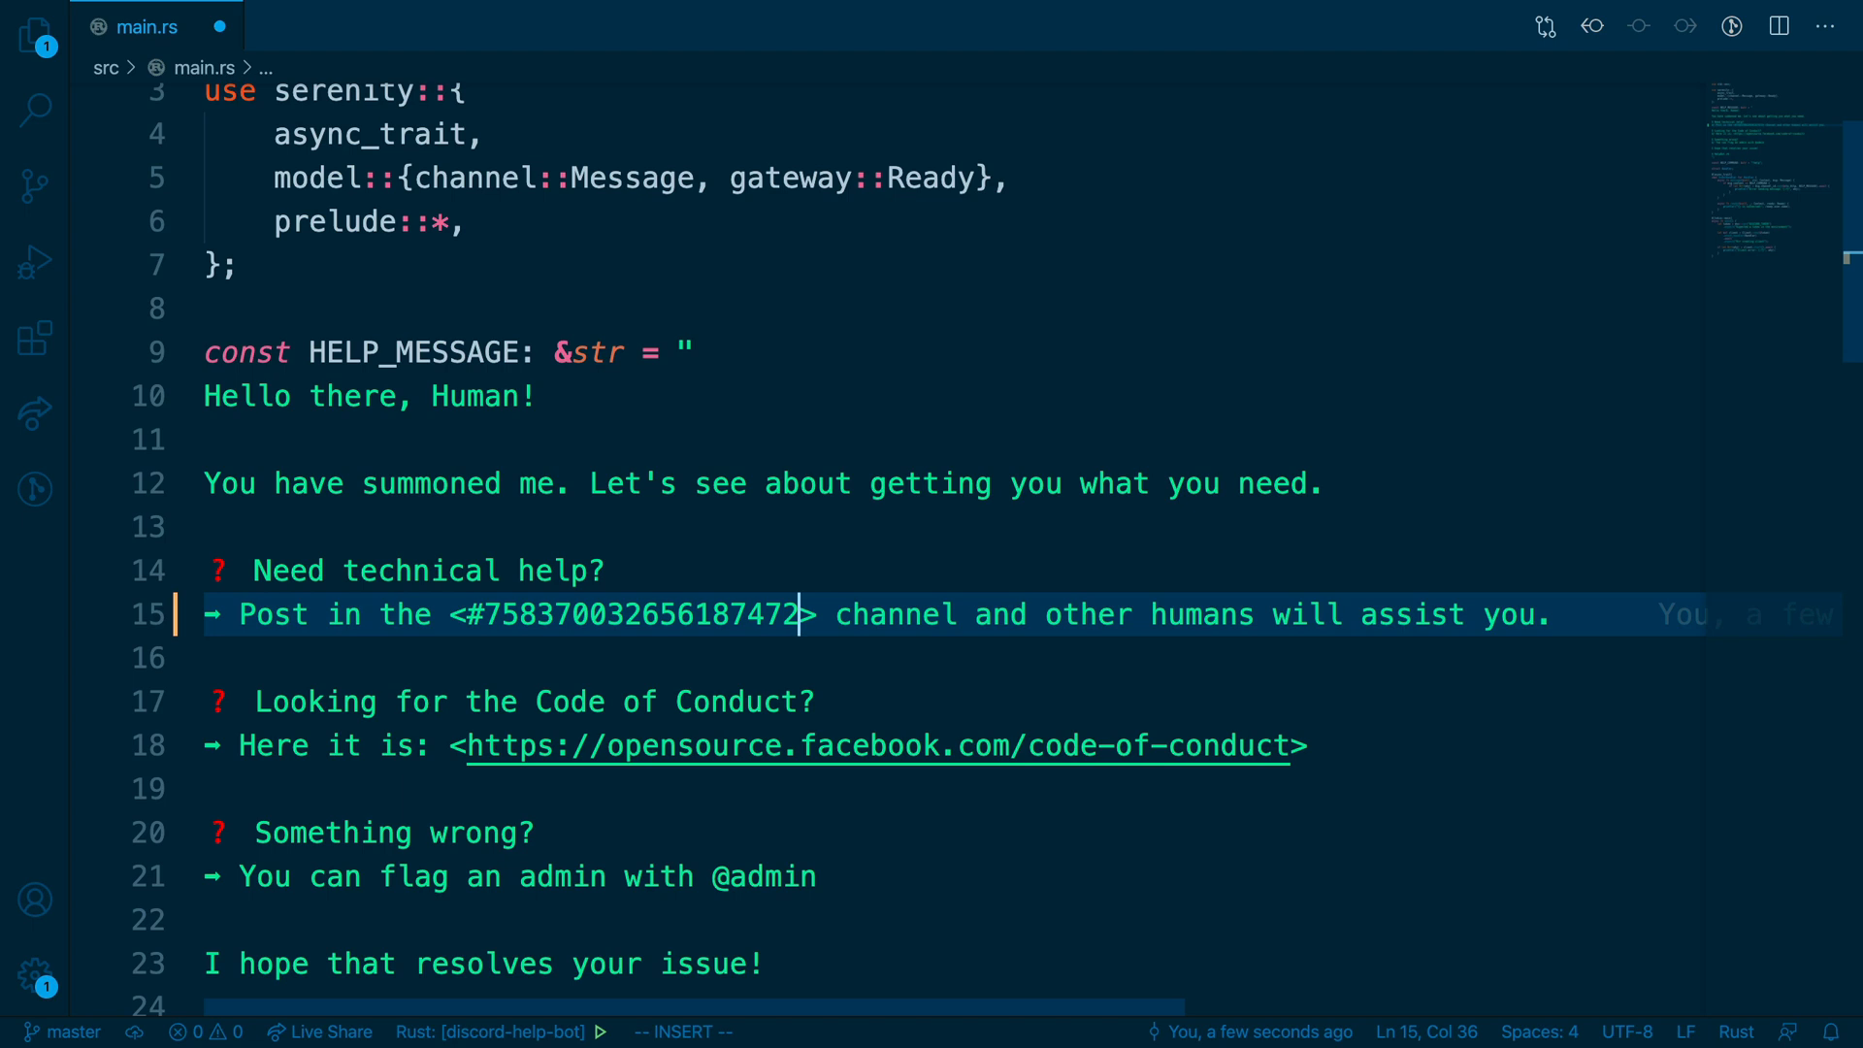
{"action": "key", "text": "Escape"}
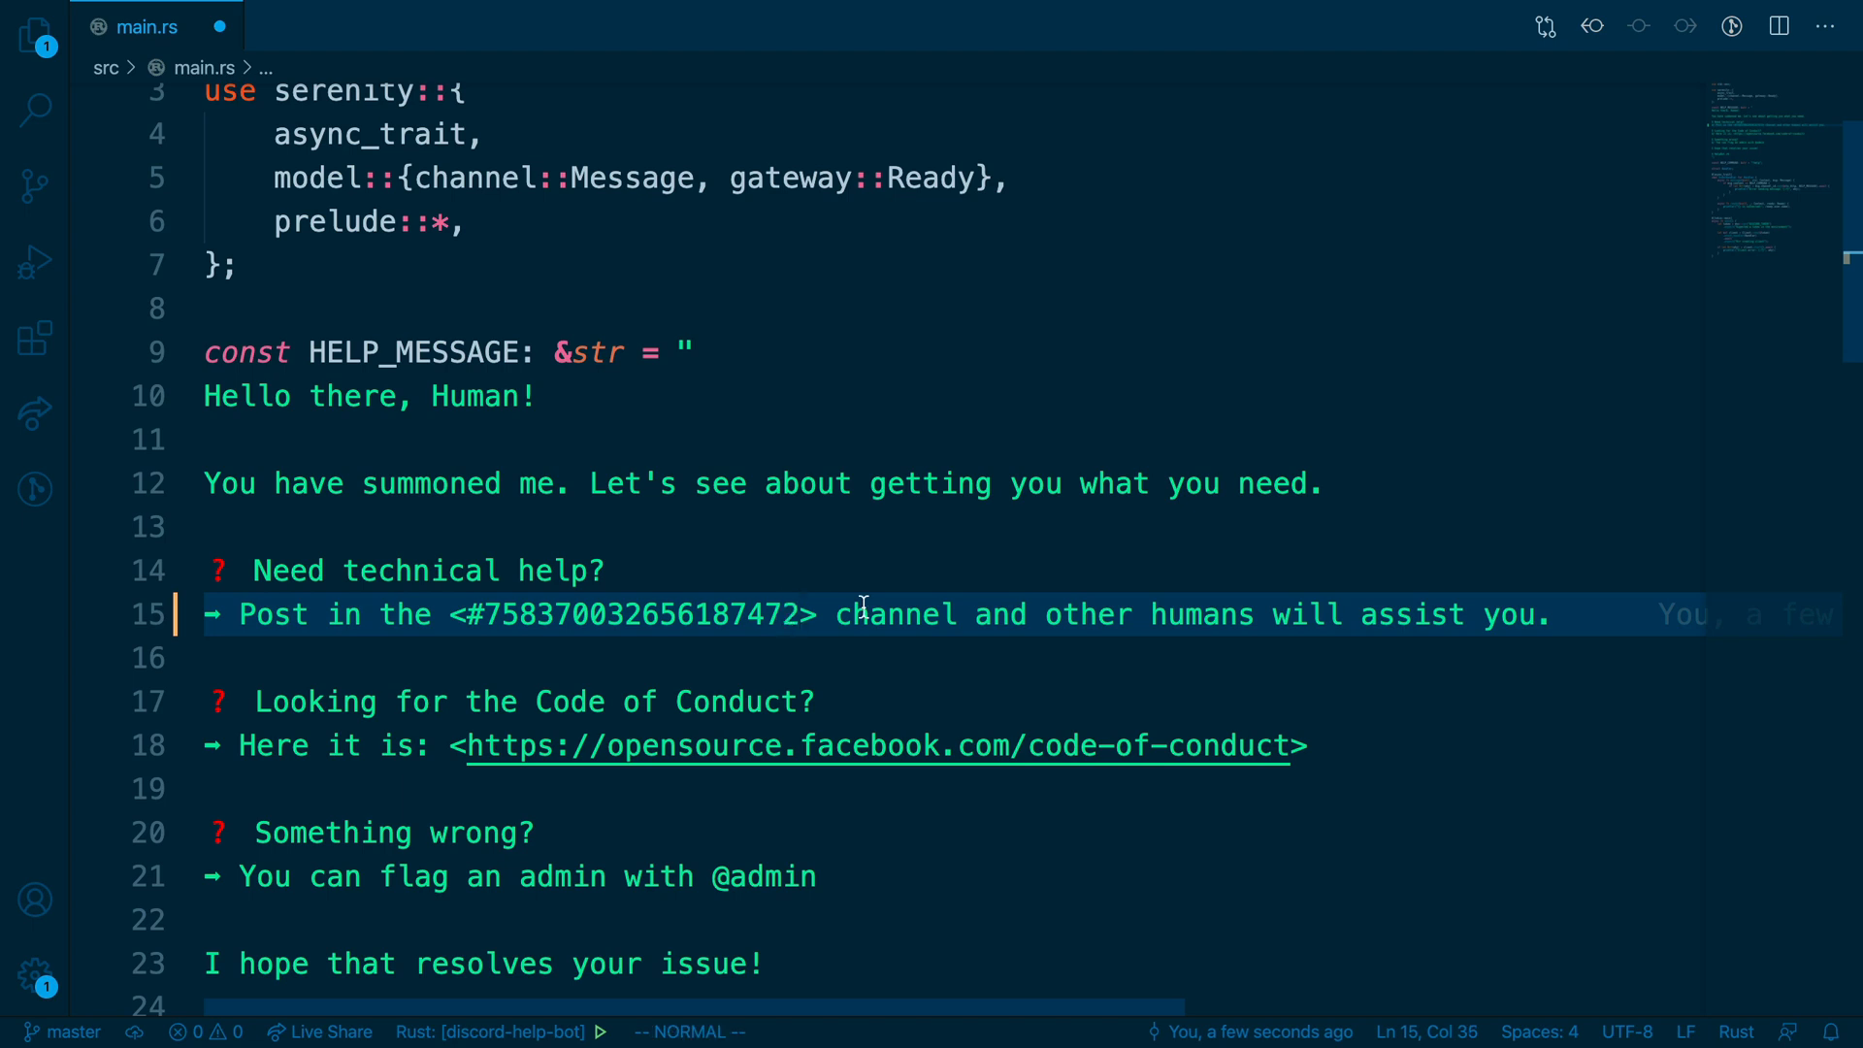